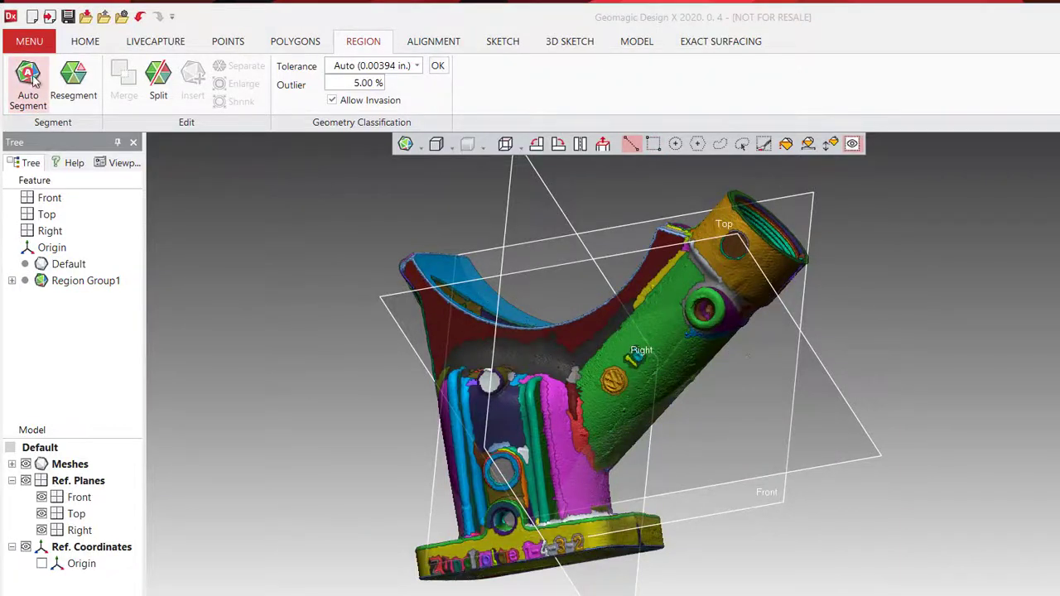
- Preview automatic segmentation of the scan, dismiss the parameter warning, and orbit to inspect regions
left_click(28, 74)
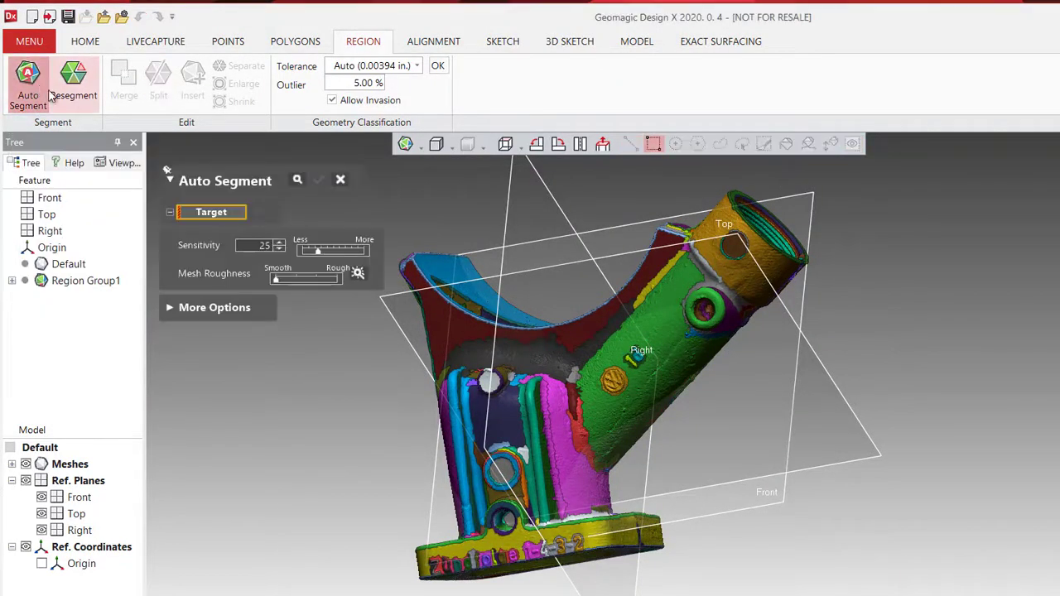
mouse_move(297, 181)
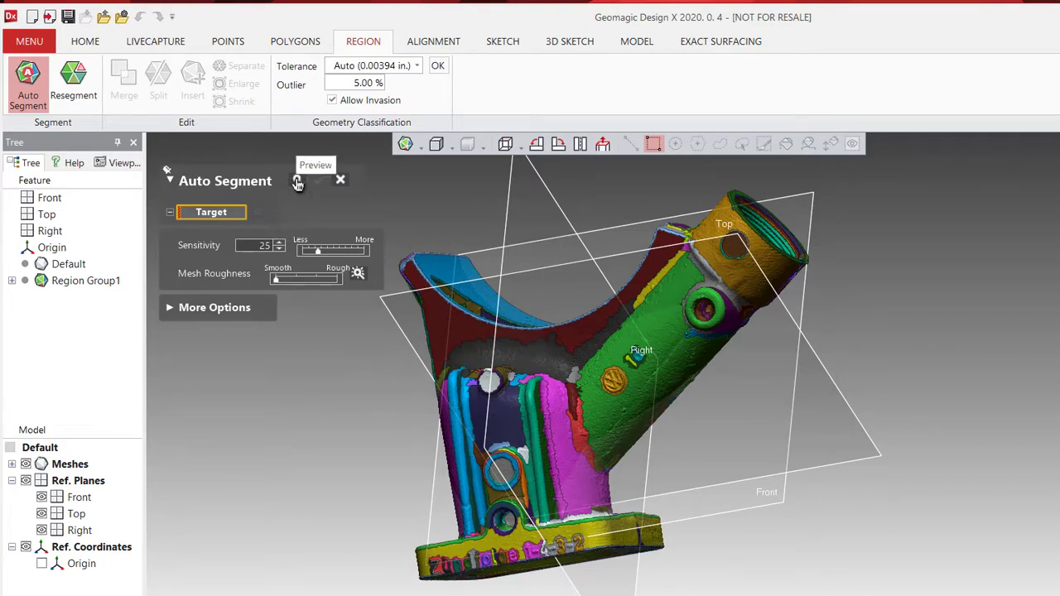
left_click(298, 180)
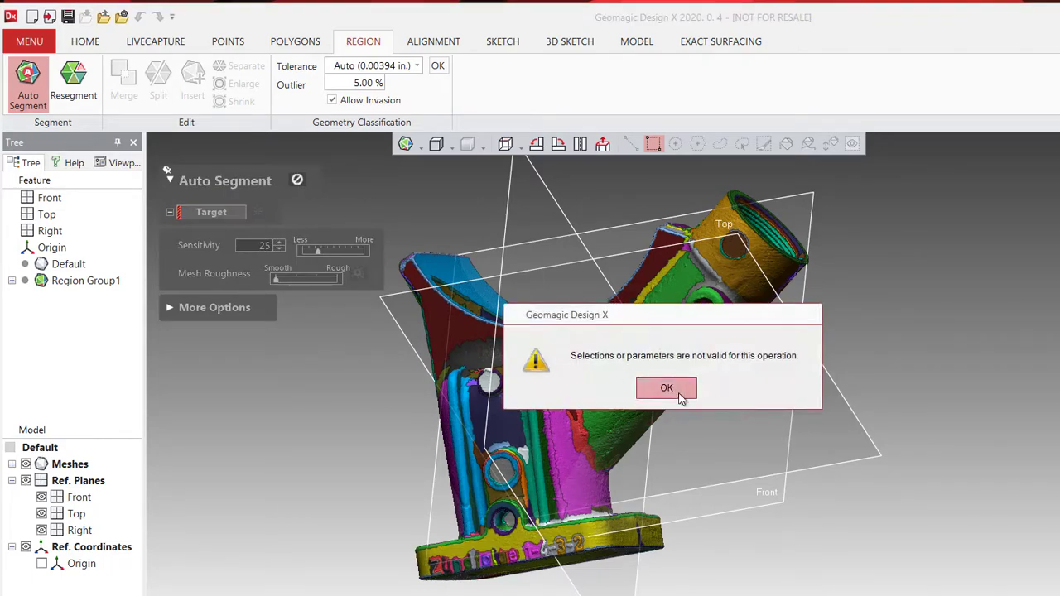
left_click(667, 388)
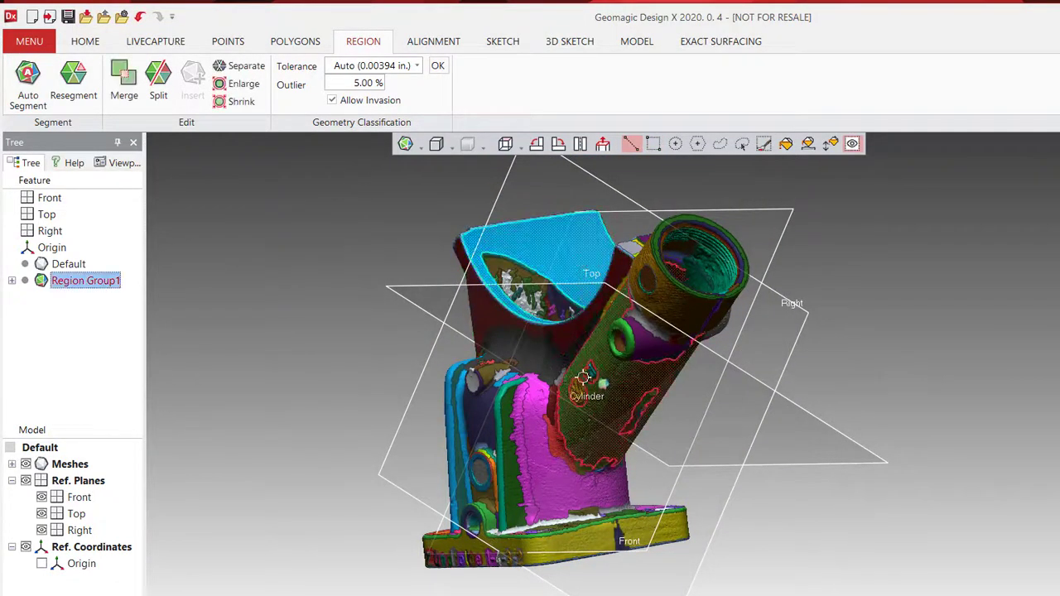
left_click_drag(579, 377, 580, 452)
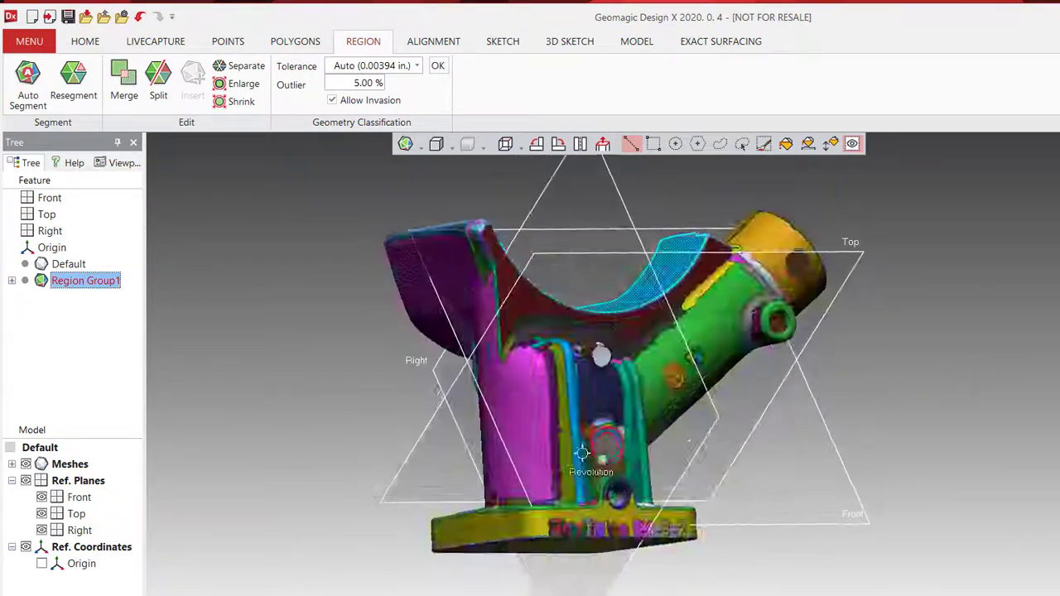
left_click_drag(580, 373, 952, 430)
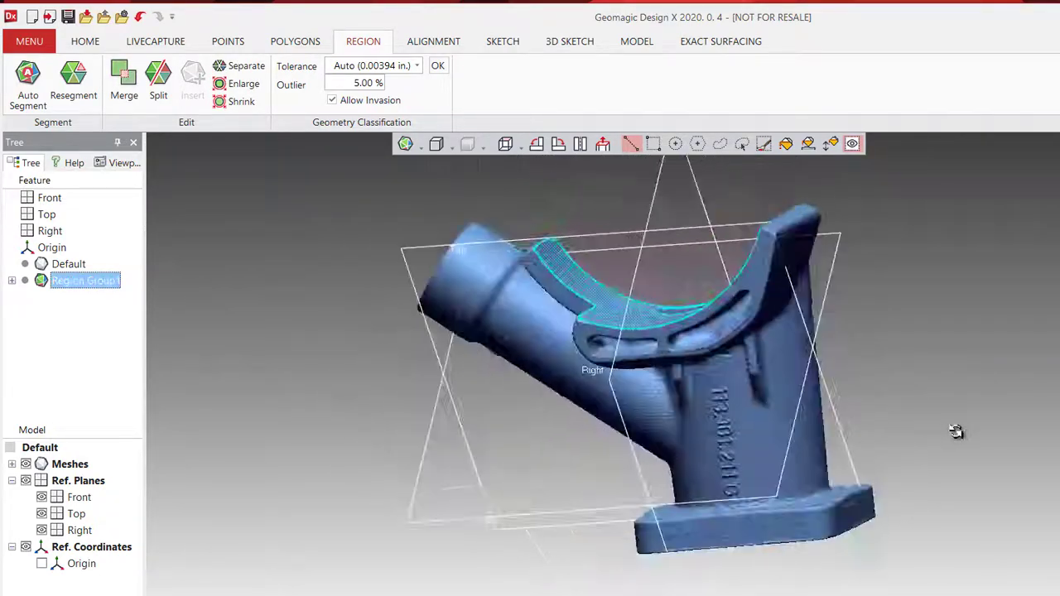
left_click_drag(957, 432, 864, 383)
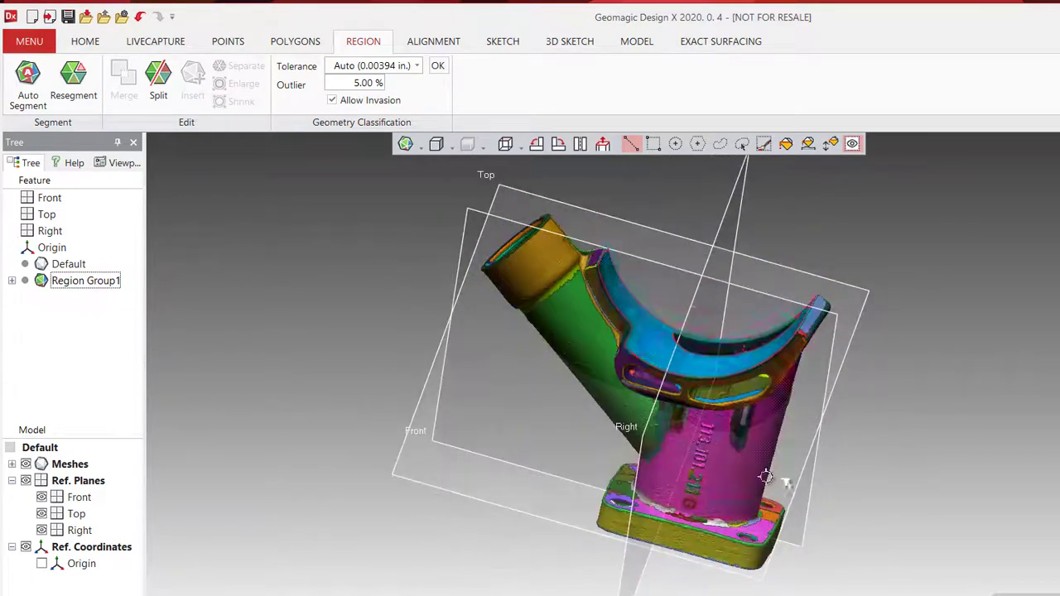
- Create Plane1 fitted to the square flange face using the Extract method
left_click(502, 41)
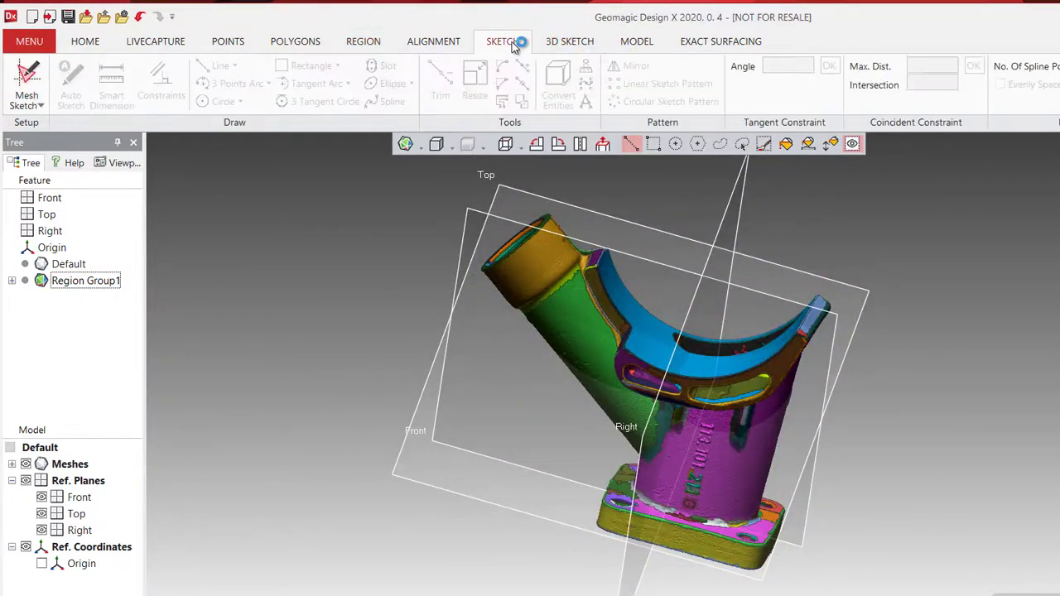
left_click(636, 41)
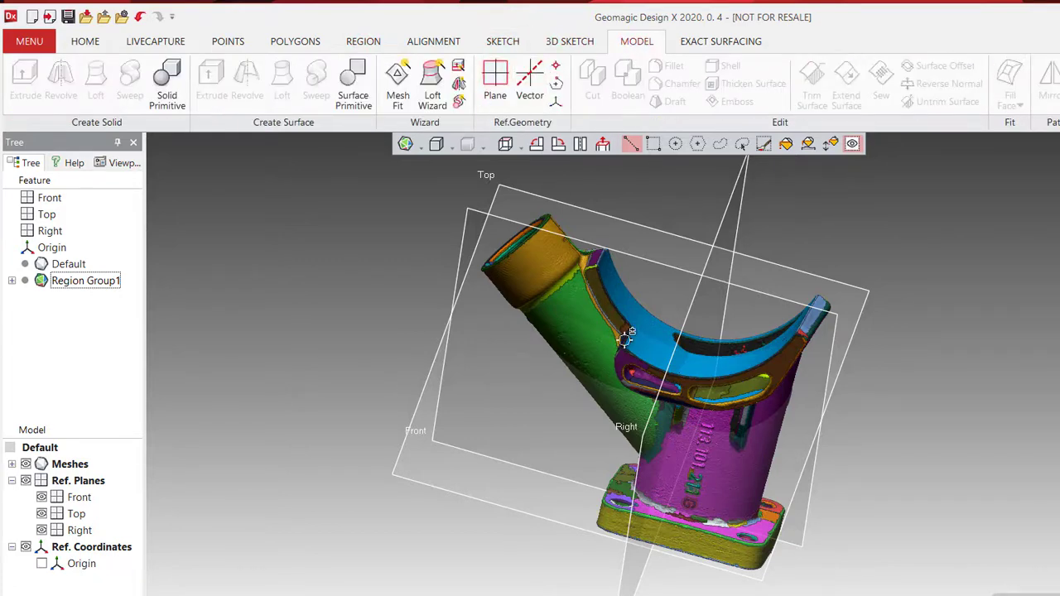
left_click(492, 79)
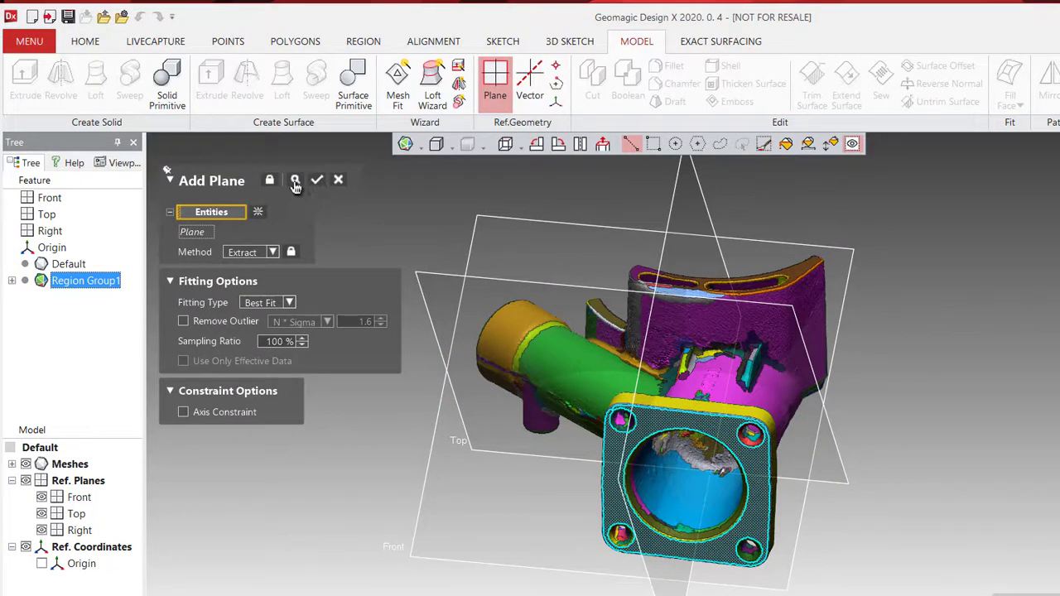
left_click(295, 179)
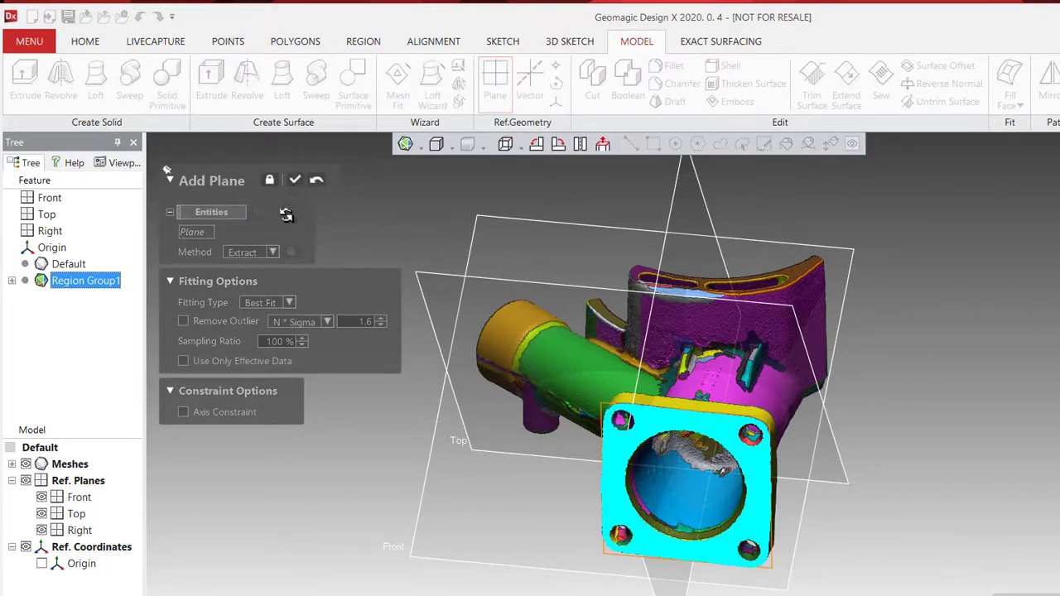
left_click(295, 180)
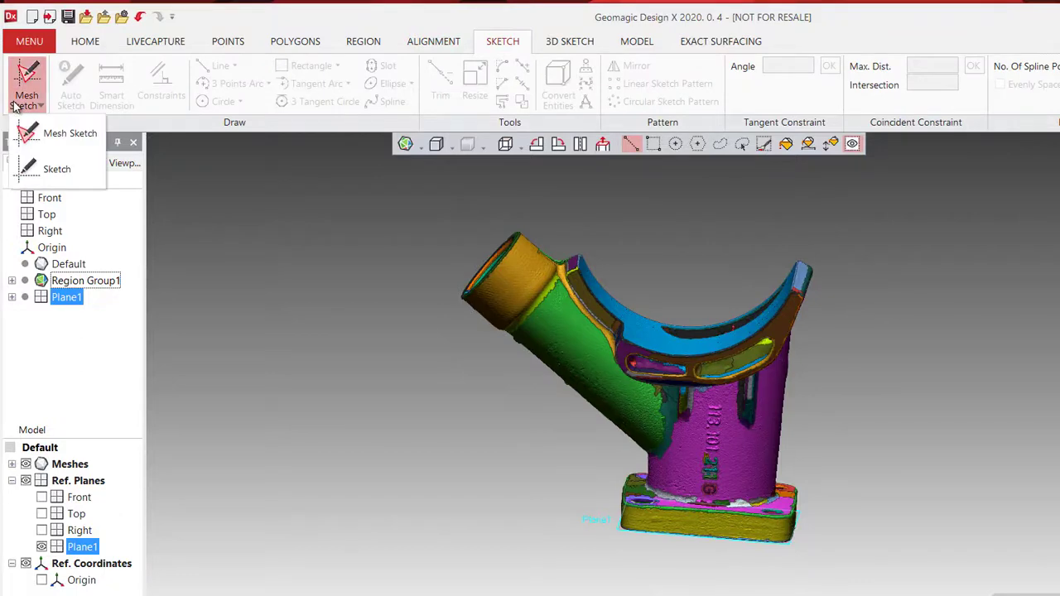
- Create Sketch1 (Mesh) on Plane1 at 0.15 in offset and auto-fit the flange outline and holes
left_click(70, 133)
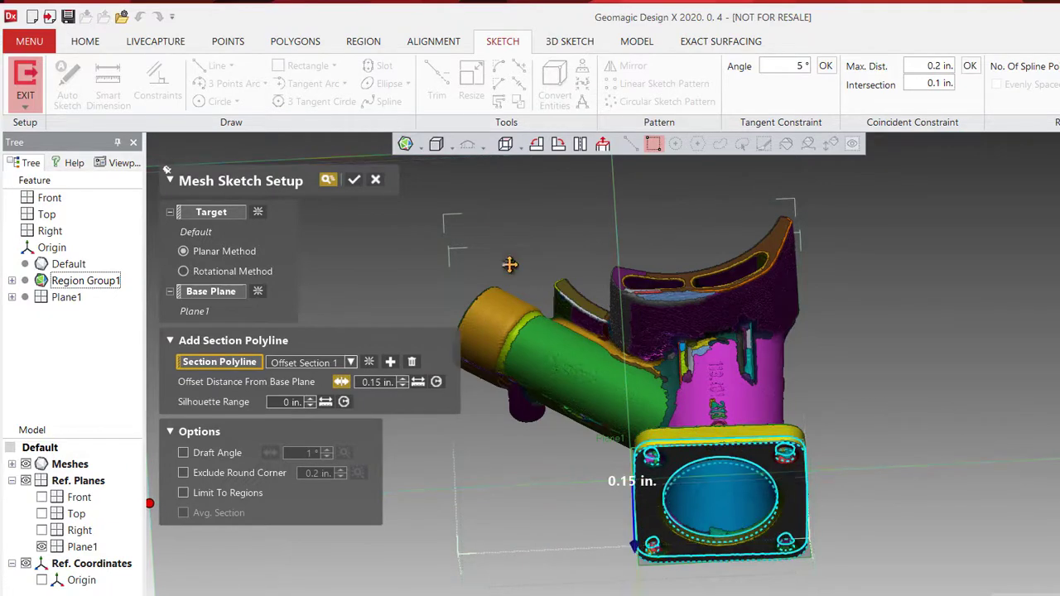
left_click(354, 179)
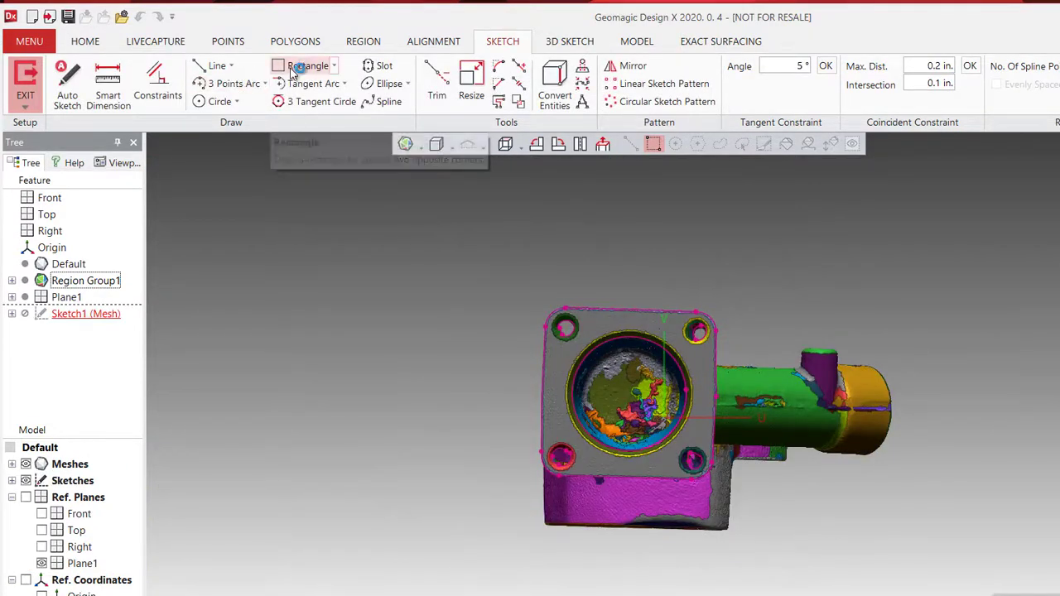
left_click(64, 83)
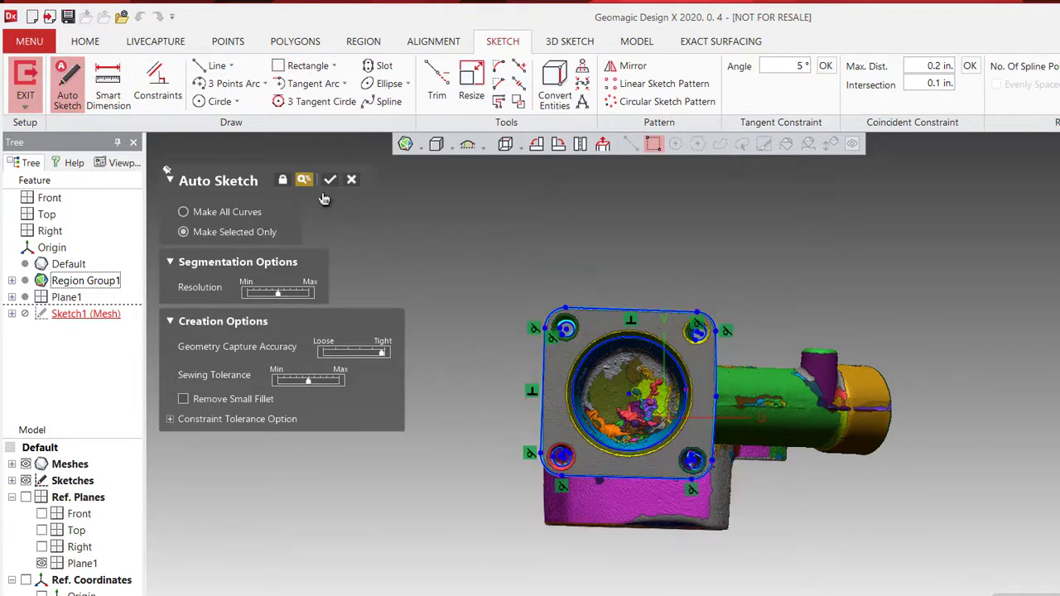
left_click(330, 180)
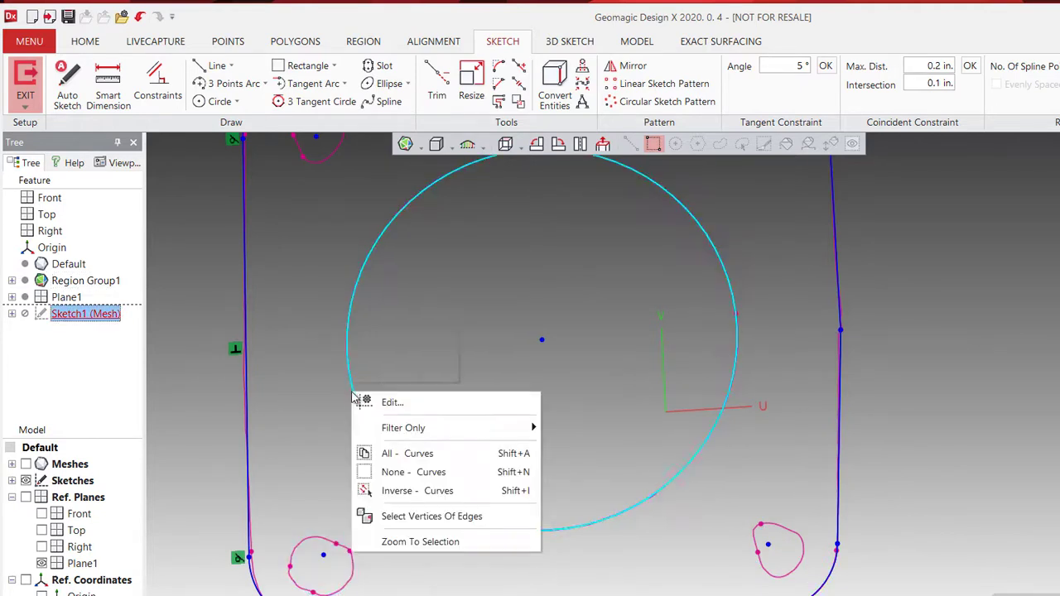
left_click(406, 454)
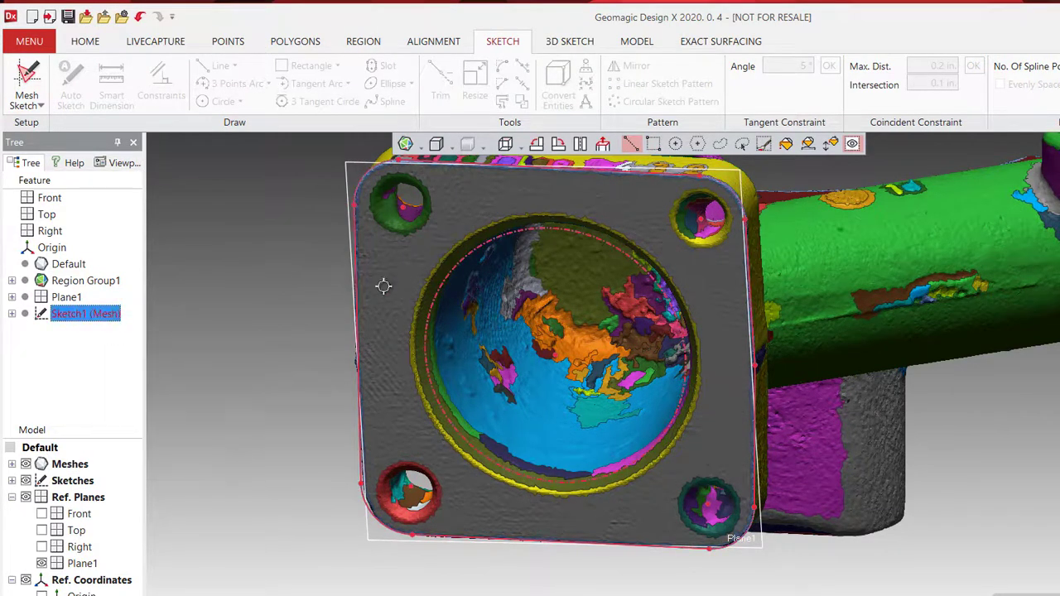
- Draw a line in Sketch1 from the flange's top edge down to the bore centre
left_click(203, 65)
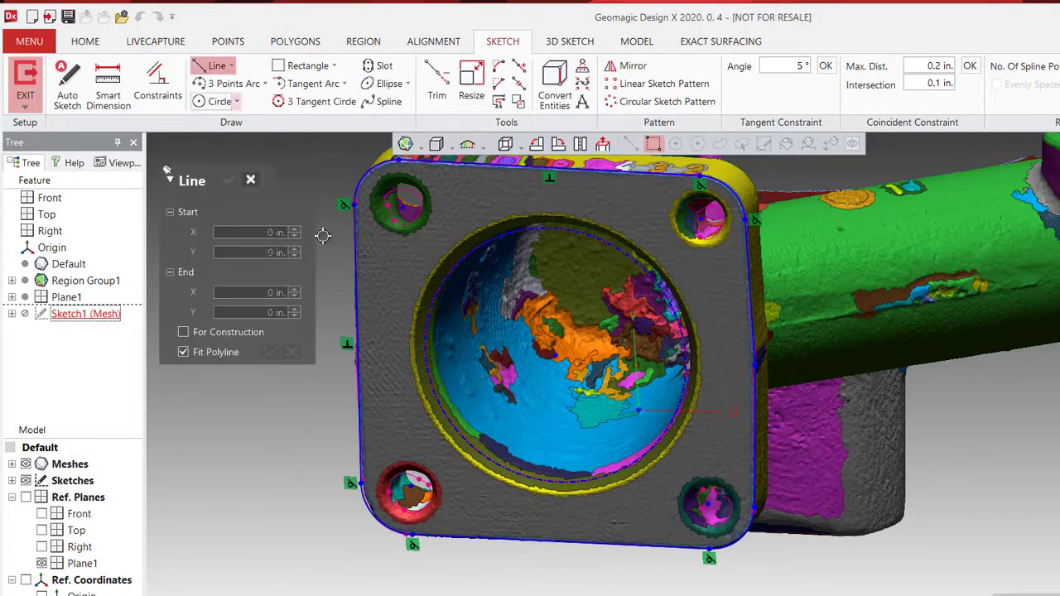
mouse_move(533, 207)
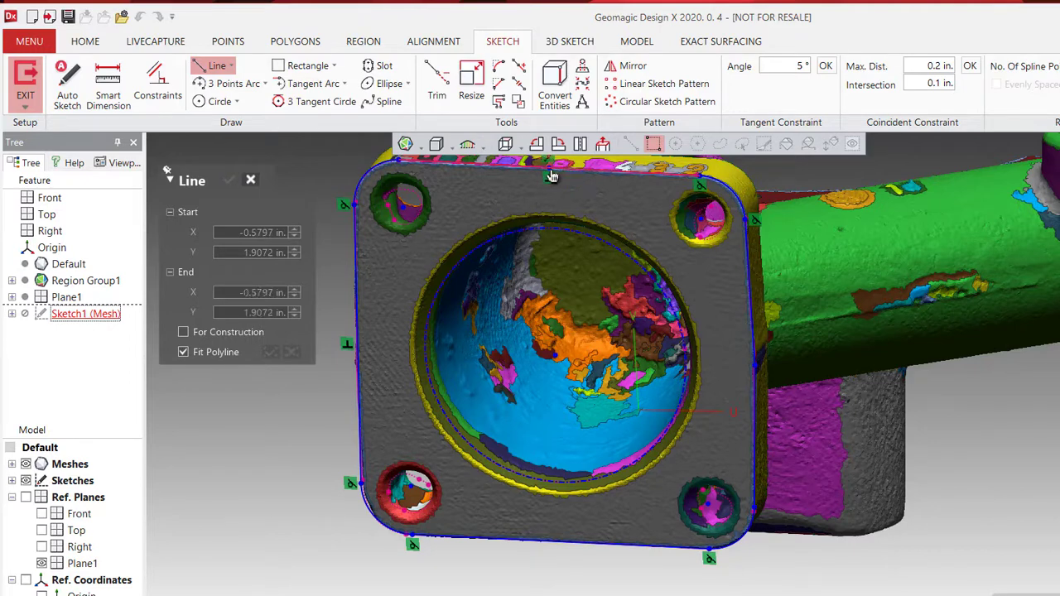
left_click_drag(551, 176, 555, 544)
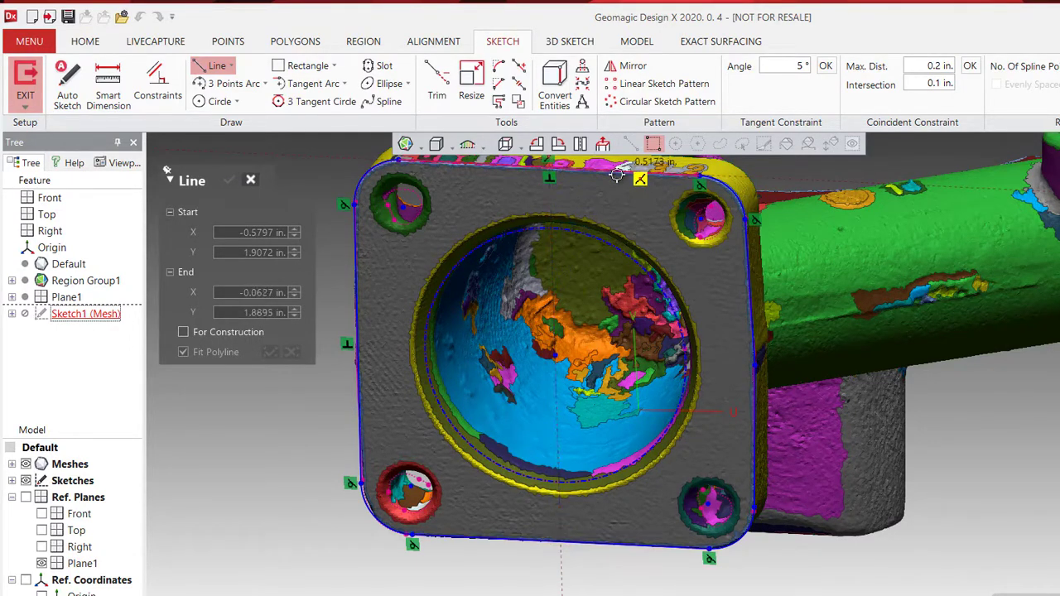
left_click_drag(617, 174, 555, 459)
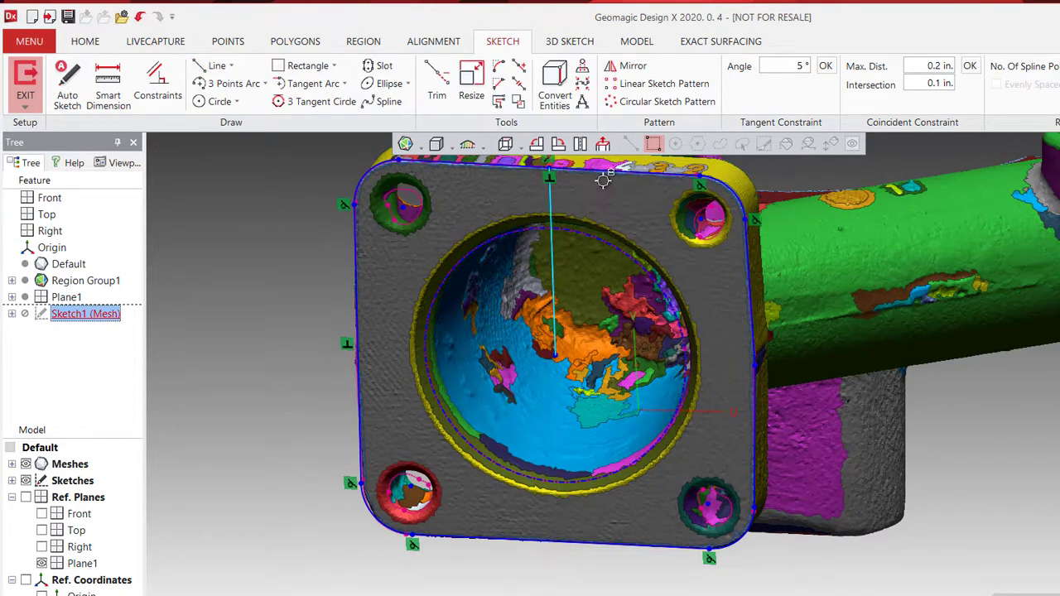
- Constrain the vertical line perpendicular to the top edge and restore region colours
left_click(157, 83)
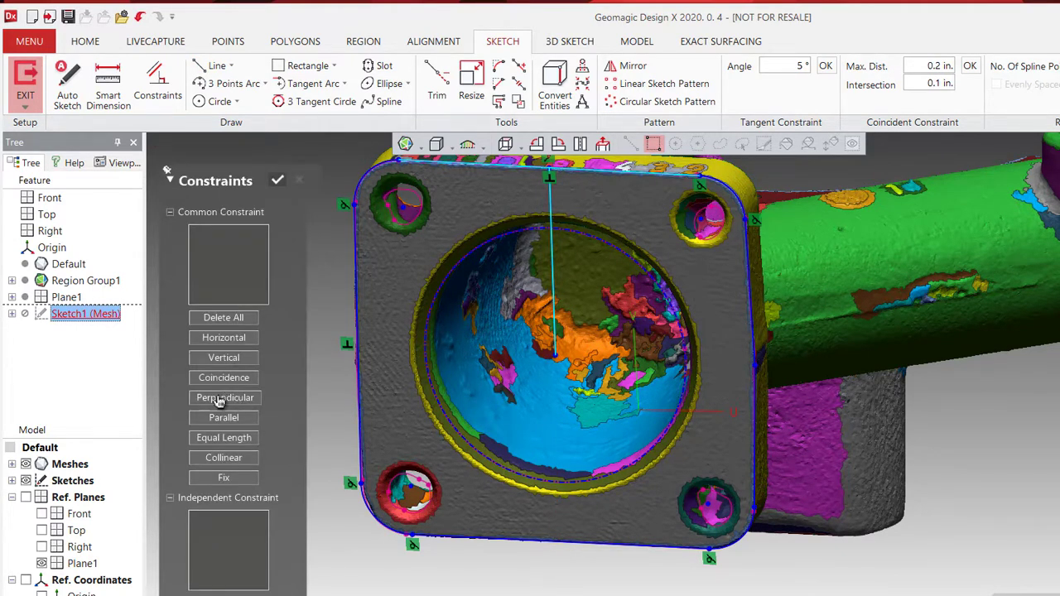
left_click(224, 398)
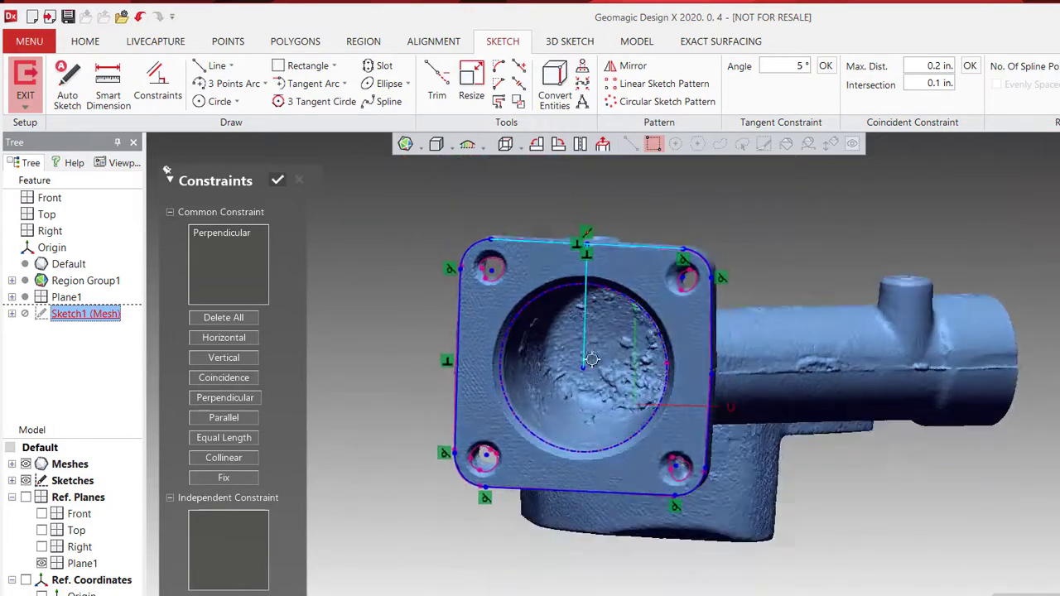
left_click(603, 143)
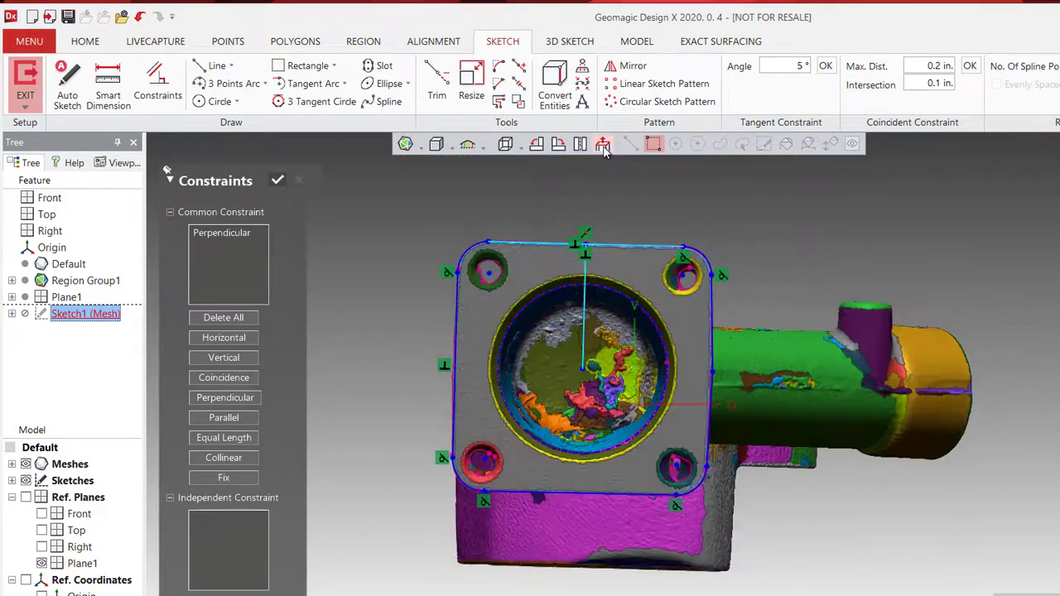
left_click(217, 65)
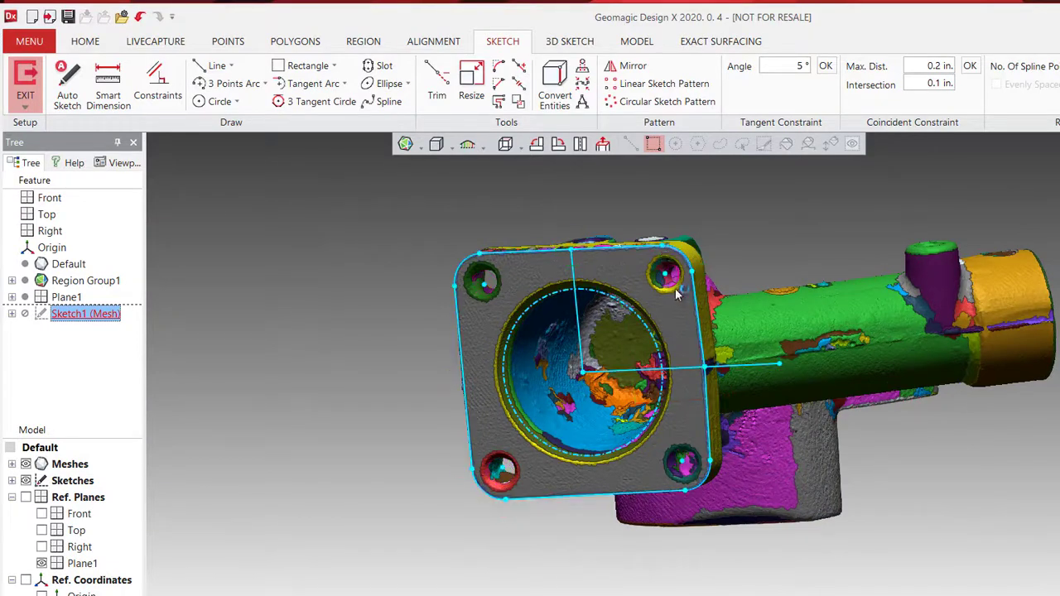
- Create Plane2 by projection on Curve 1 and Plane3 by point and normal axis
left_click(637, 41)
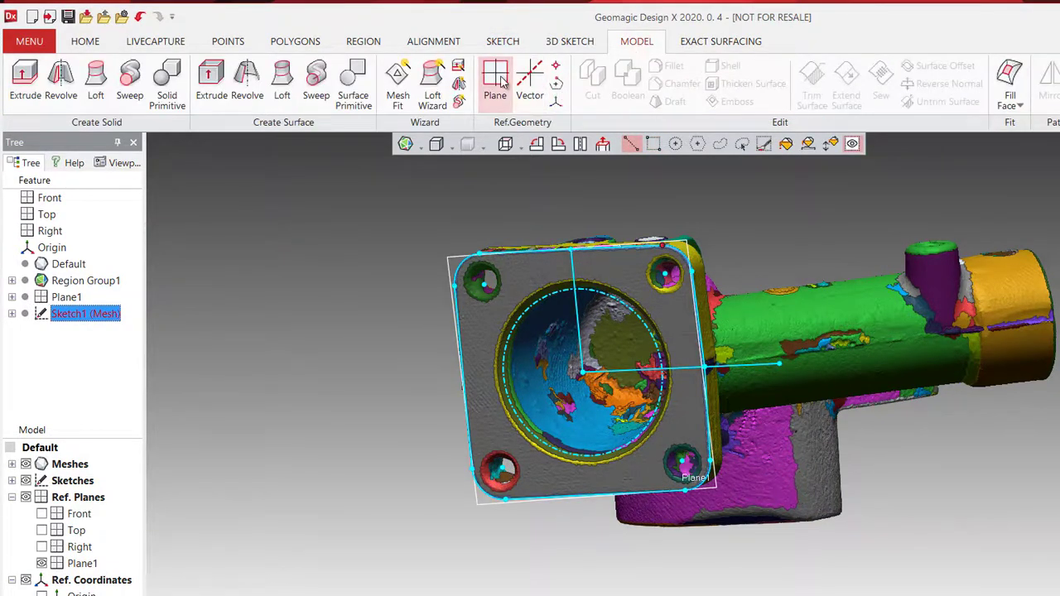
left_click(492, 79)
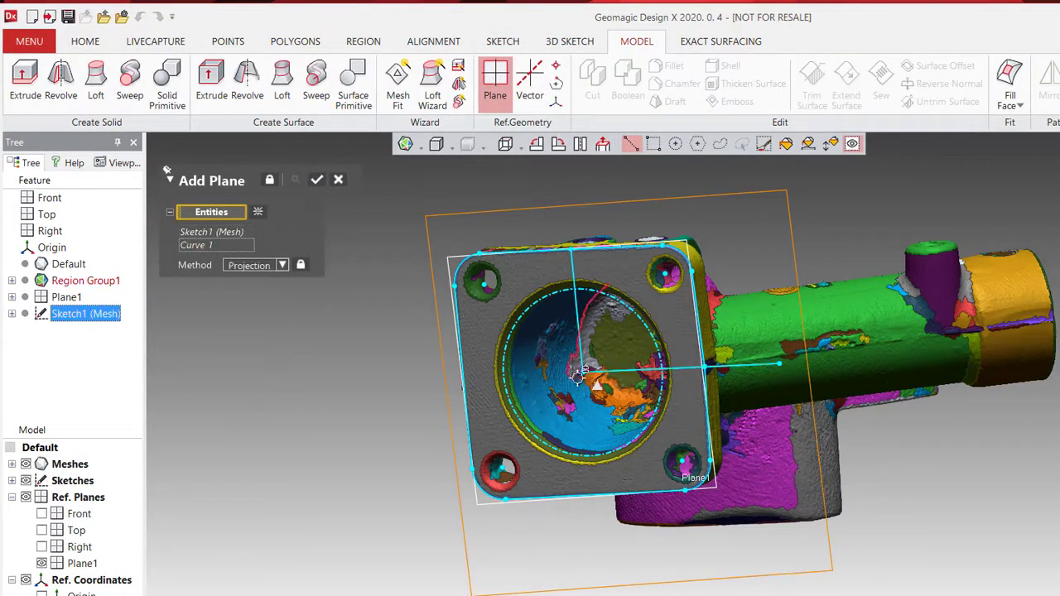
left_click(252, 265)
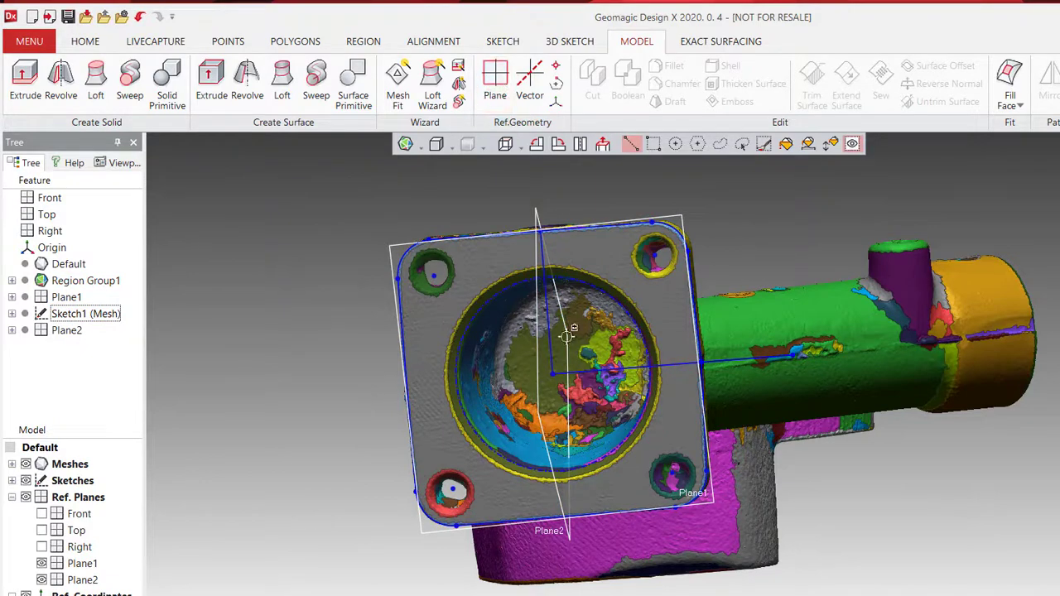
left_click(491, 79)
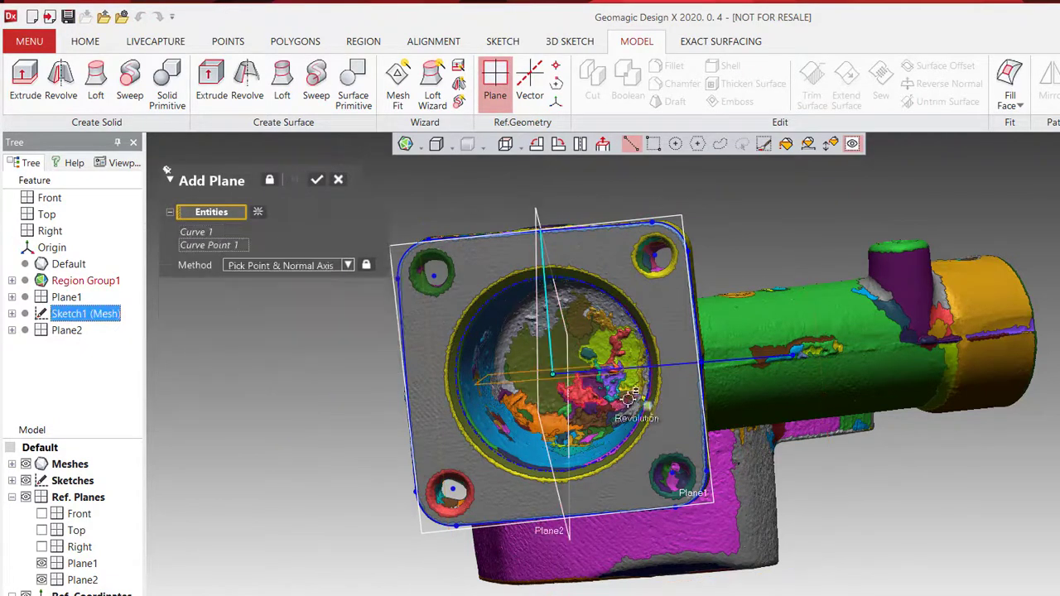
left_click(317, 180)
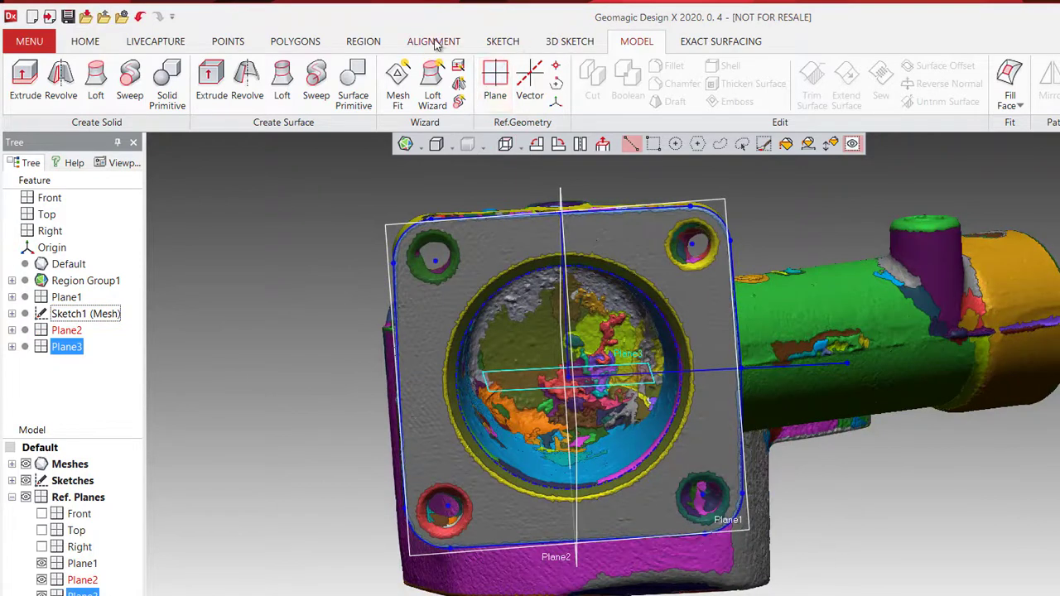
left_click(434, 40)
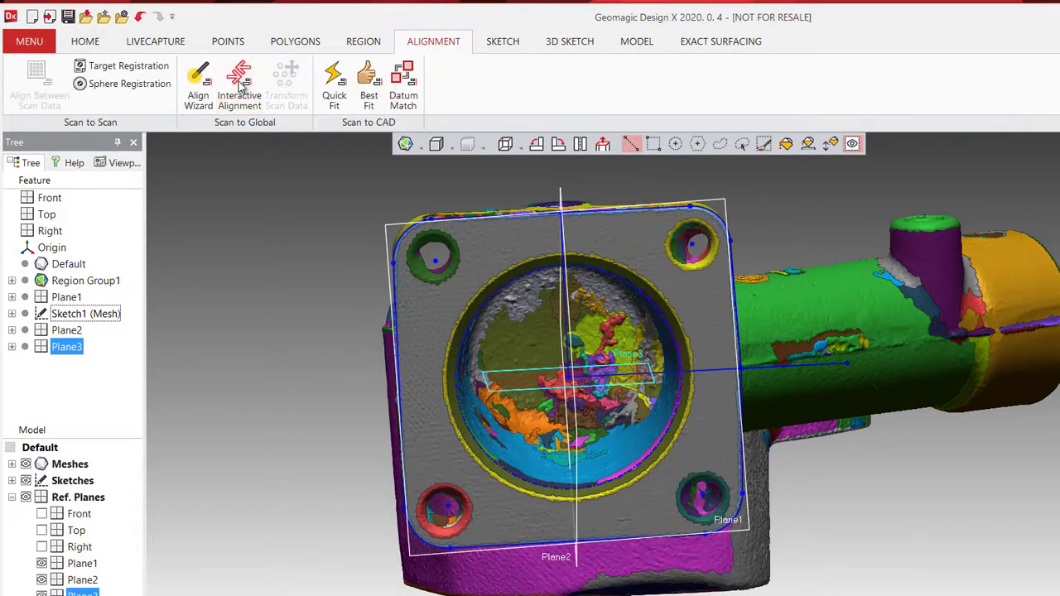
- Interactively align the scan to the origin: Plane1 plane, Plane2 vector, Plane3 position
left_click(239, 83)
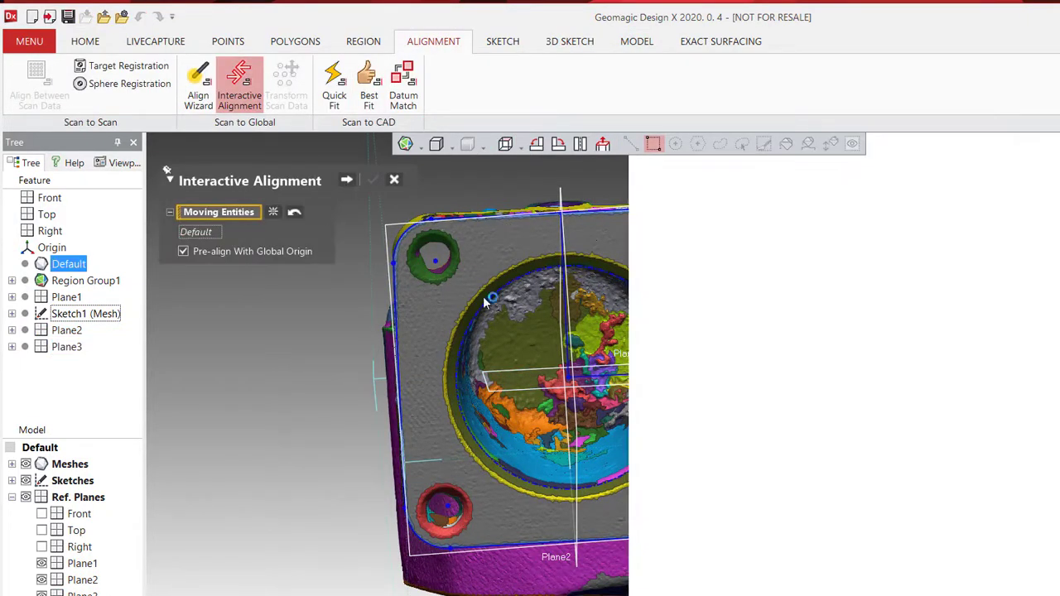
left_click(347, 180)
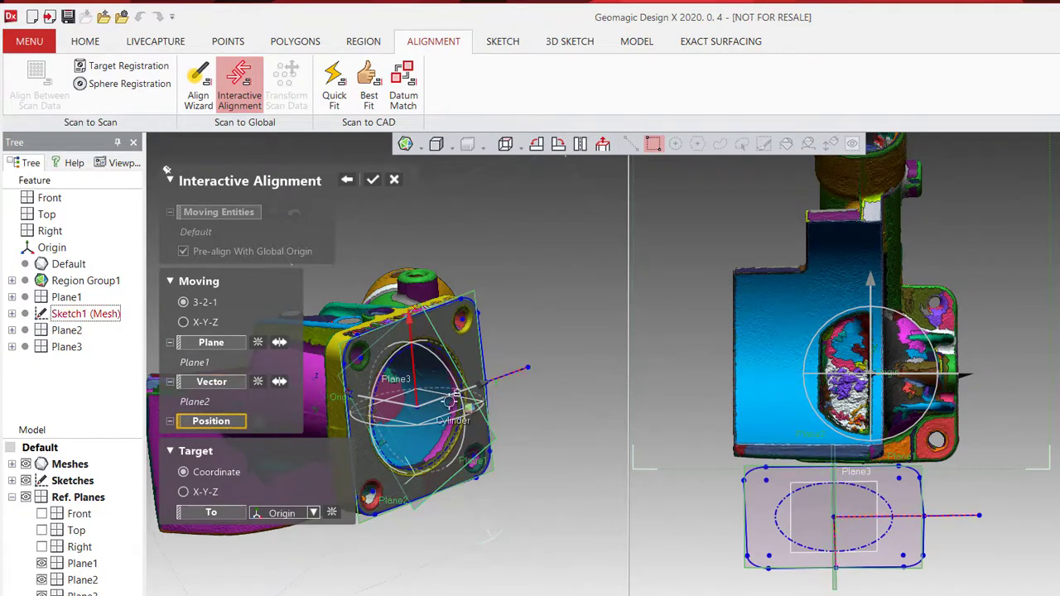
left_click(68, 346)
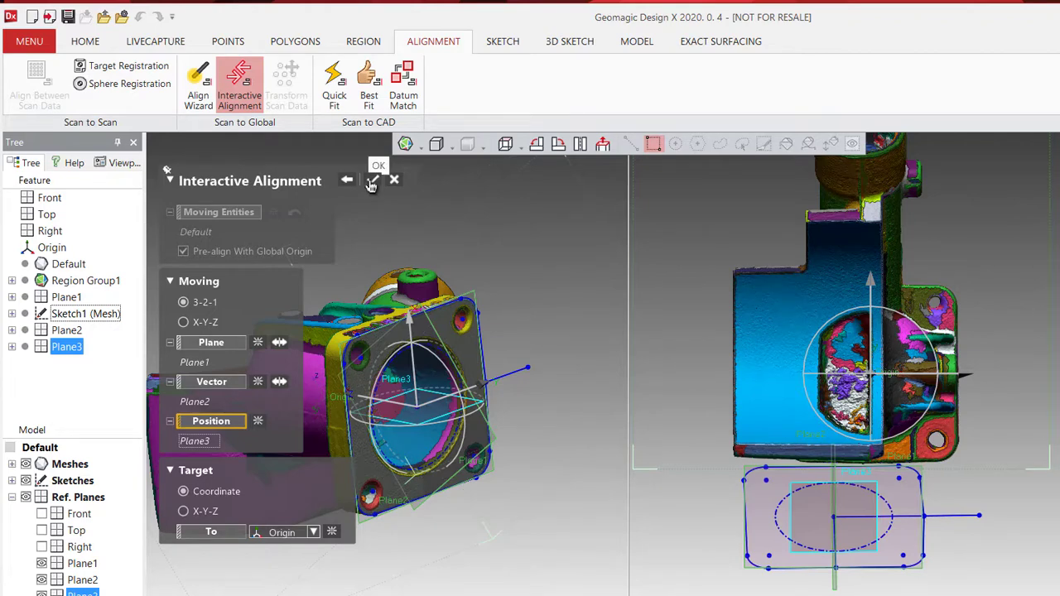
left_click(378, 165)
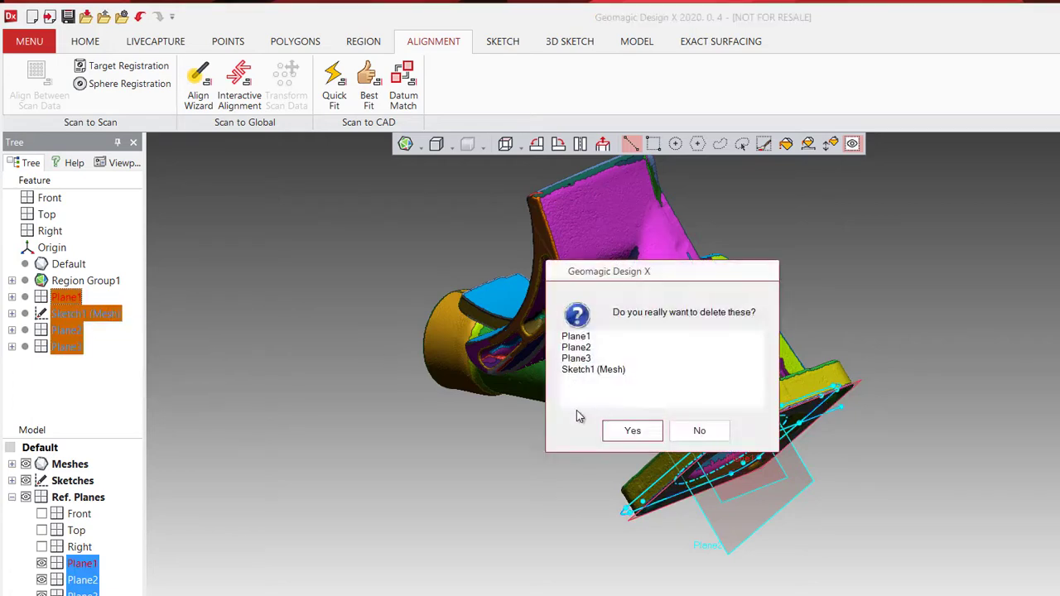
- Confirm deletion of Plane1, Plane2, Plane3 and Sketch1 from the tree
left_click(631, 431)
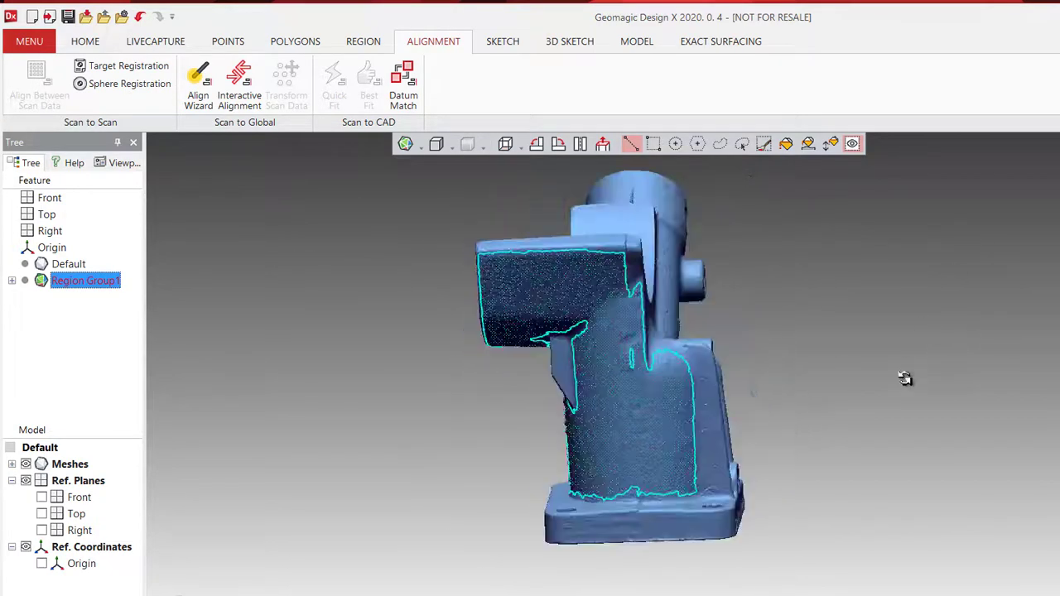
left_click(502, 40)
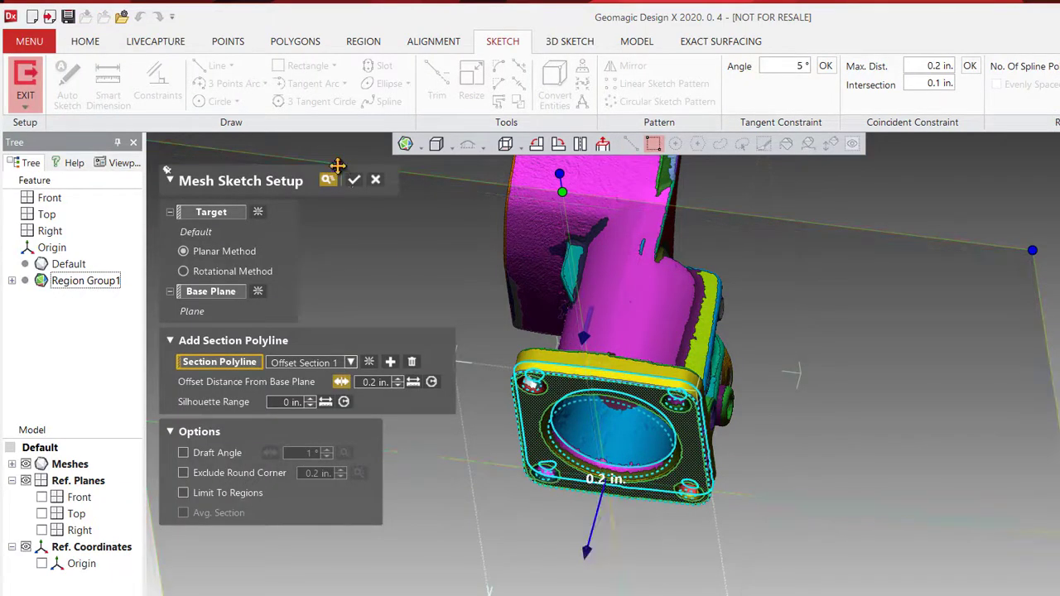
left_click(355, 180)
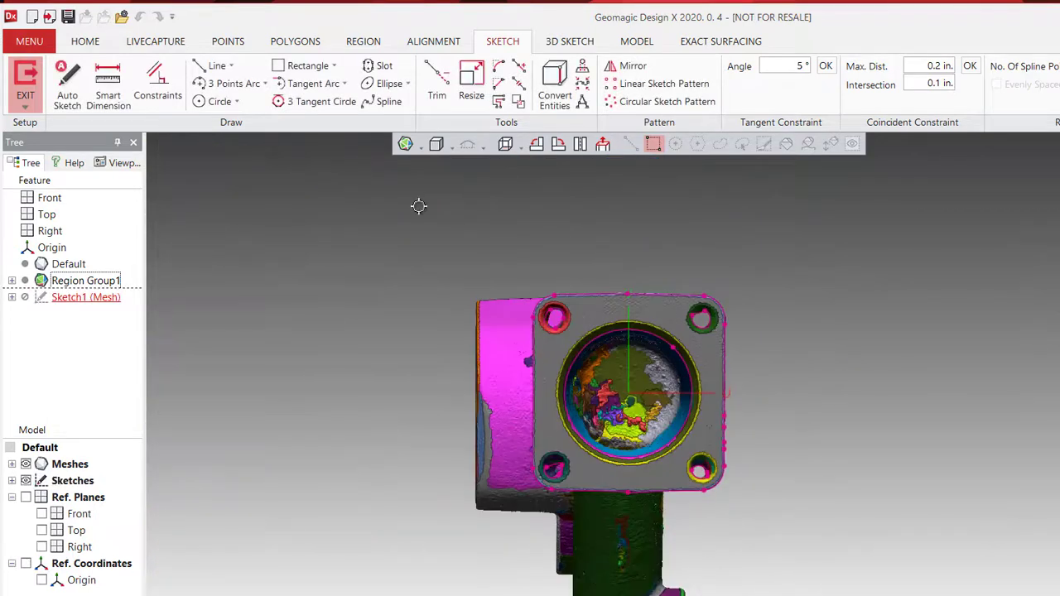
mouse_move(905, 431)
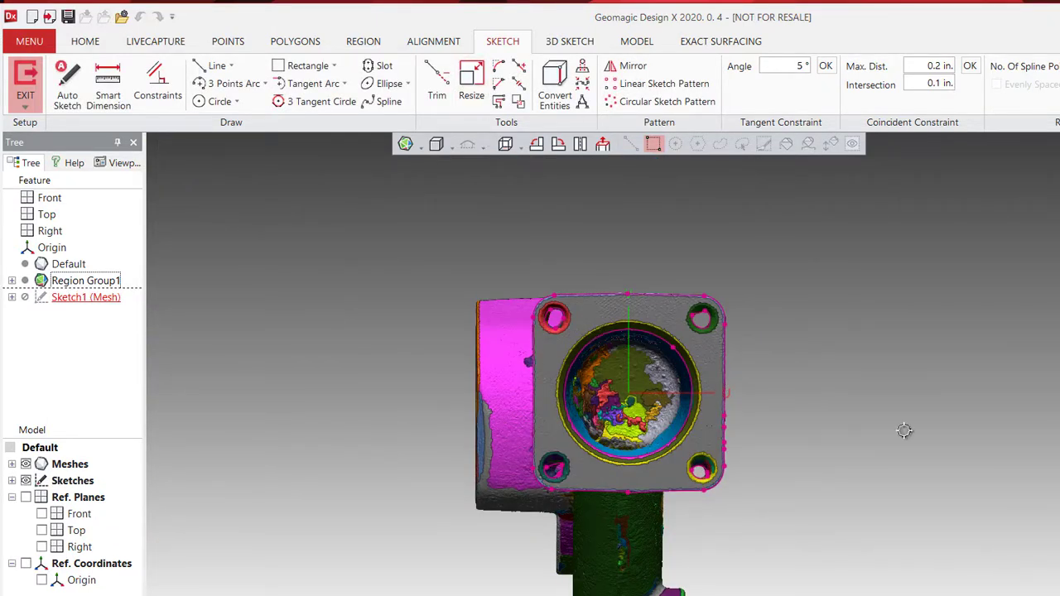
mouse_move(630, 386)
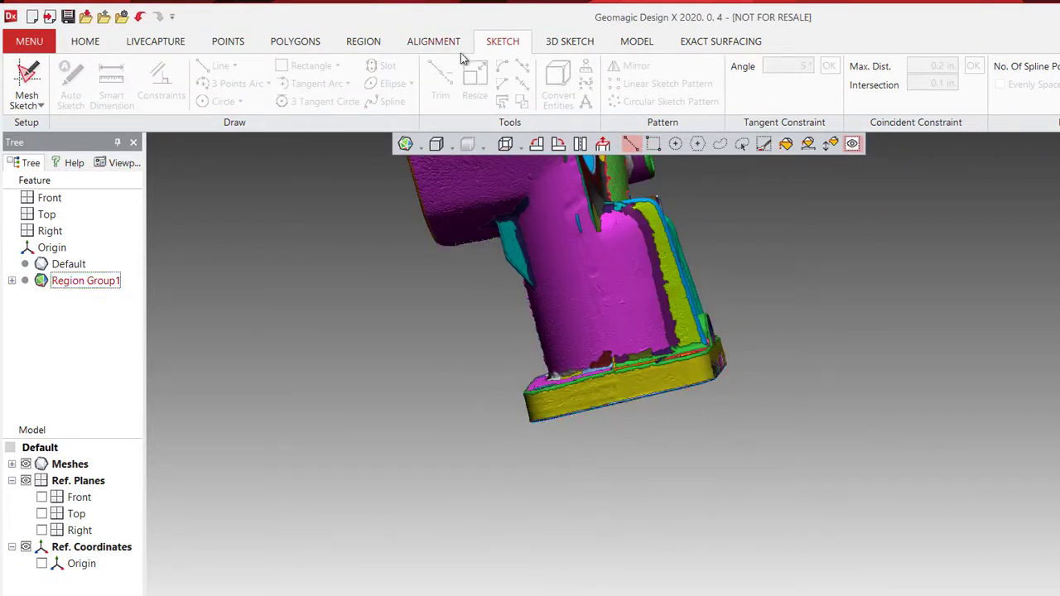
left_click(635, 41)
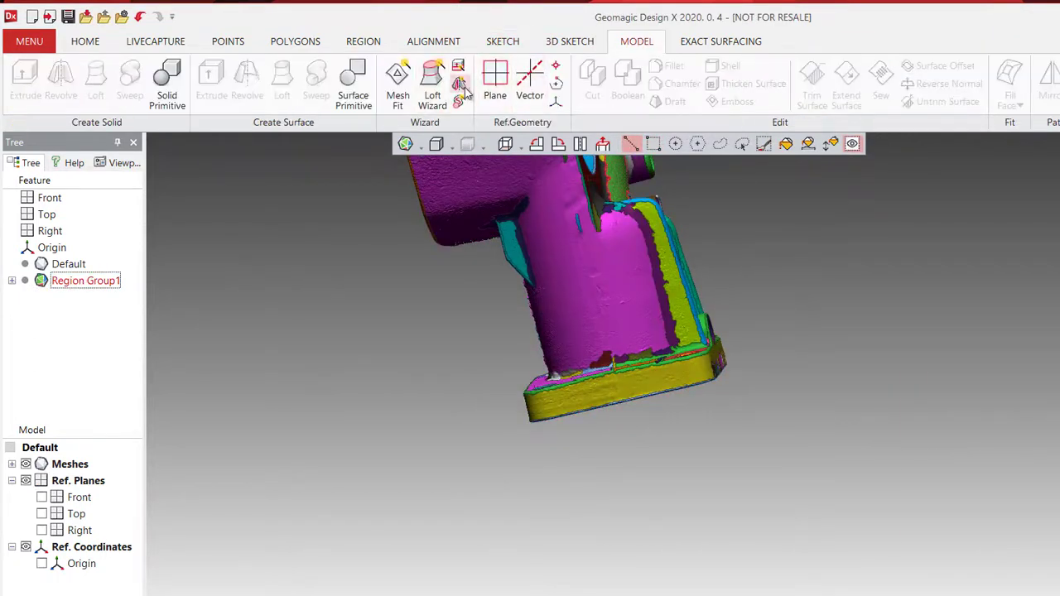
- Extrude the base region into drafted foot solid Extrude1, about 0.46 in tall, and reopen it
left_click(459, 79)
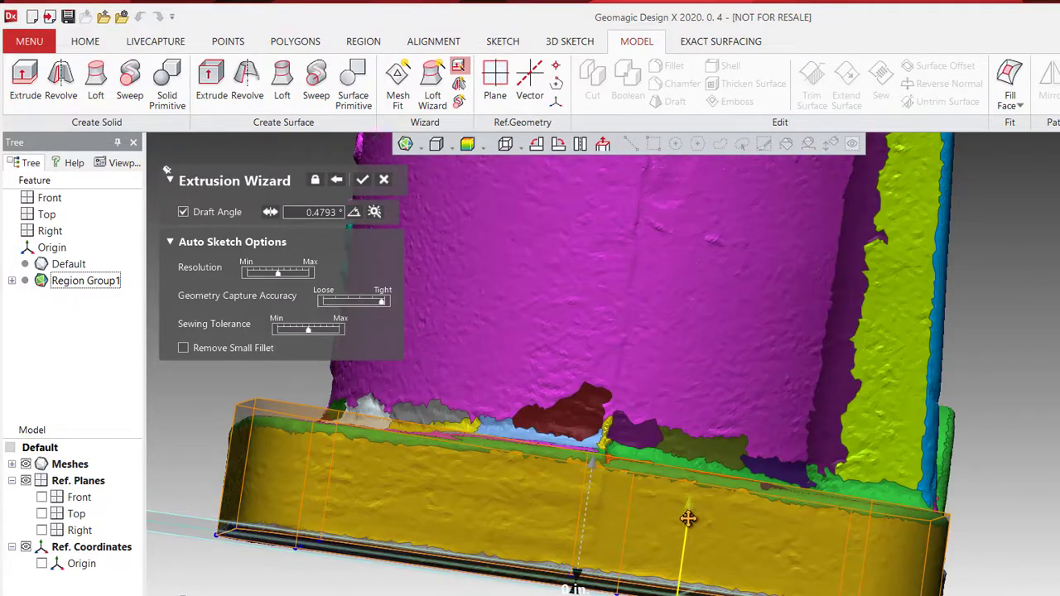
left_click_drag(687, 520, 647, 376)
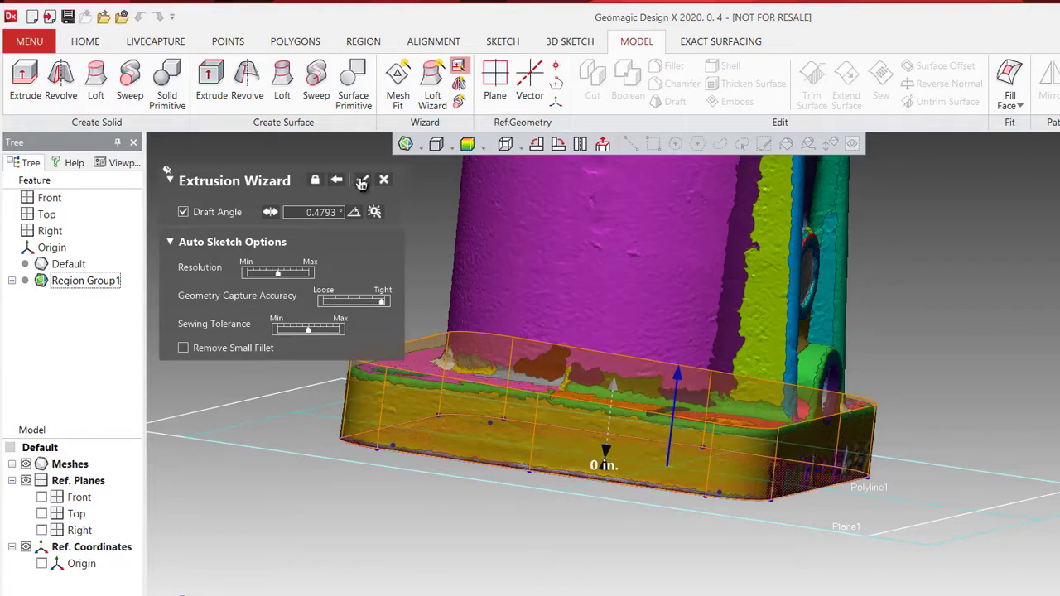
left_click(361, 181)
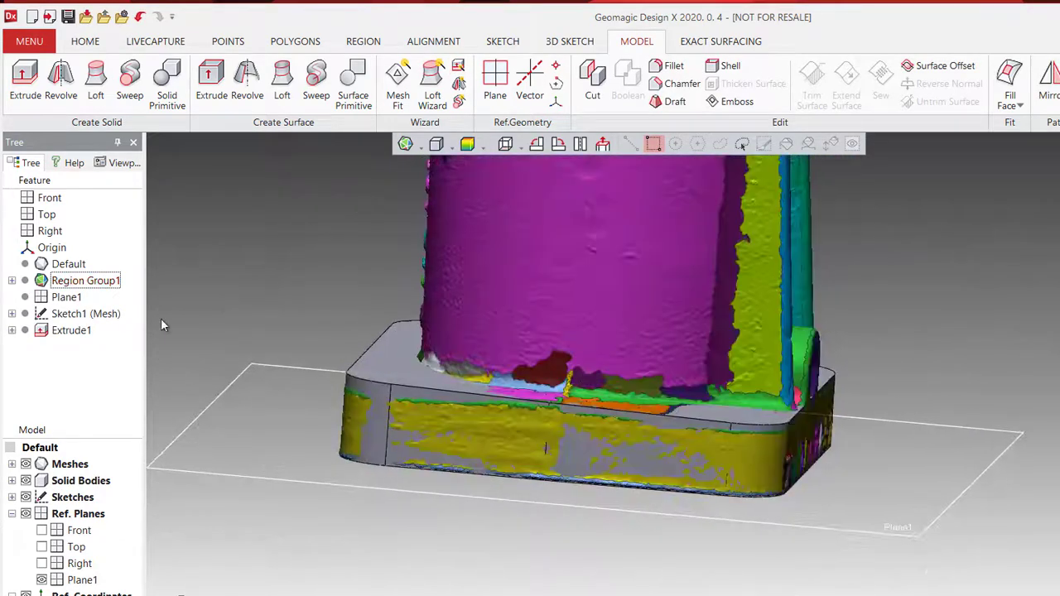
left_click(62, 331)
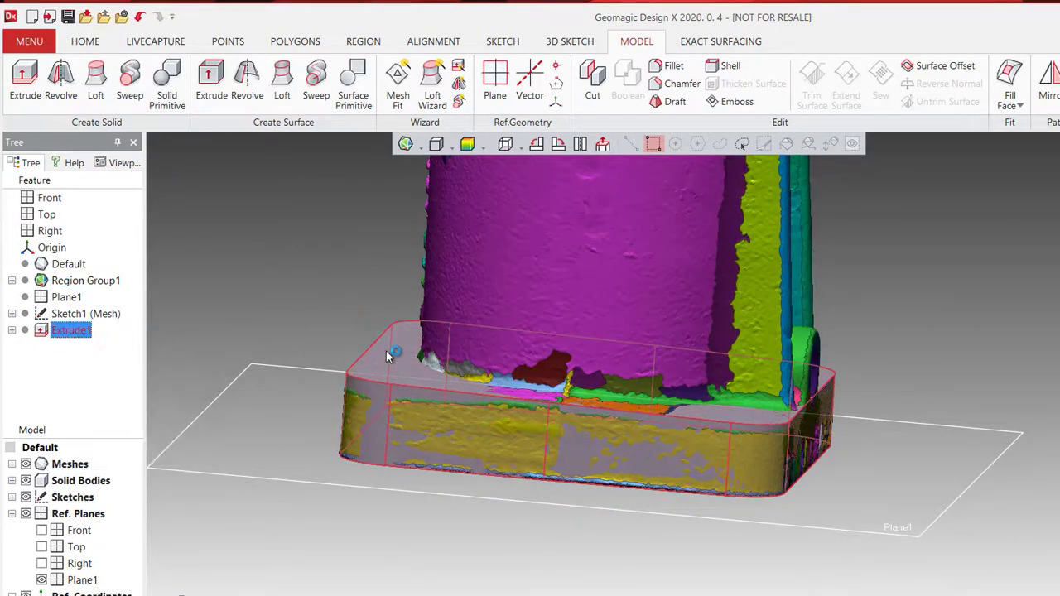
double_click(70, 331)
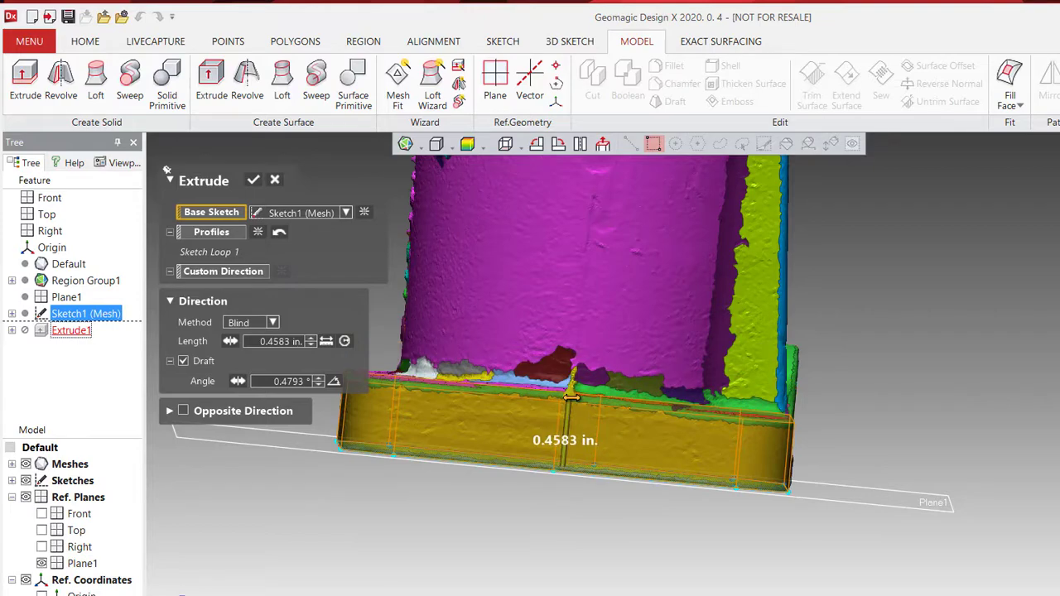
- Accept the edited Extrude1 settings, keeping the drafted foot solid
left_click_drag(572, 398, 402, 290)
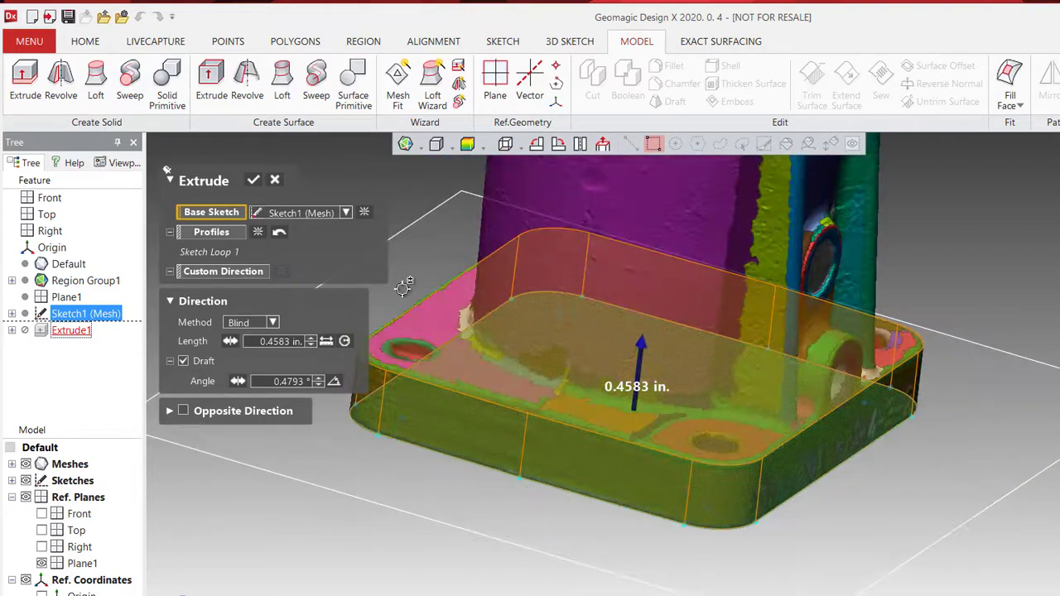
left_click(254, 179)
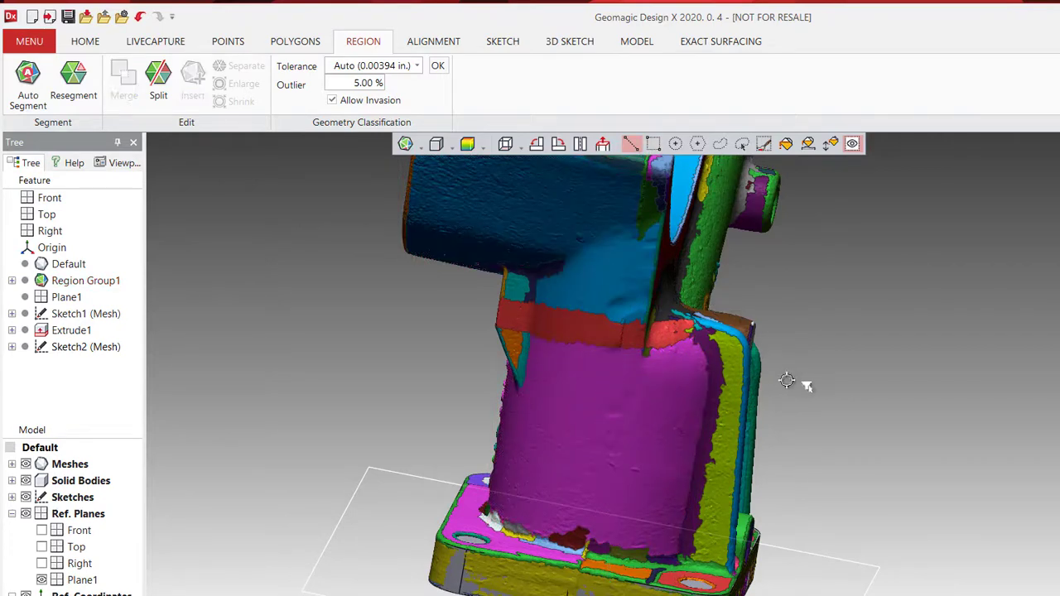
- Launch the Revolution Wizard to preview a cylinder fitted to the round column
left_click(637, 40)
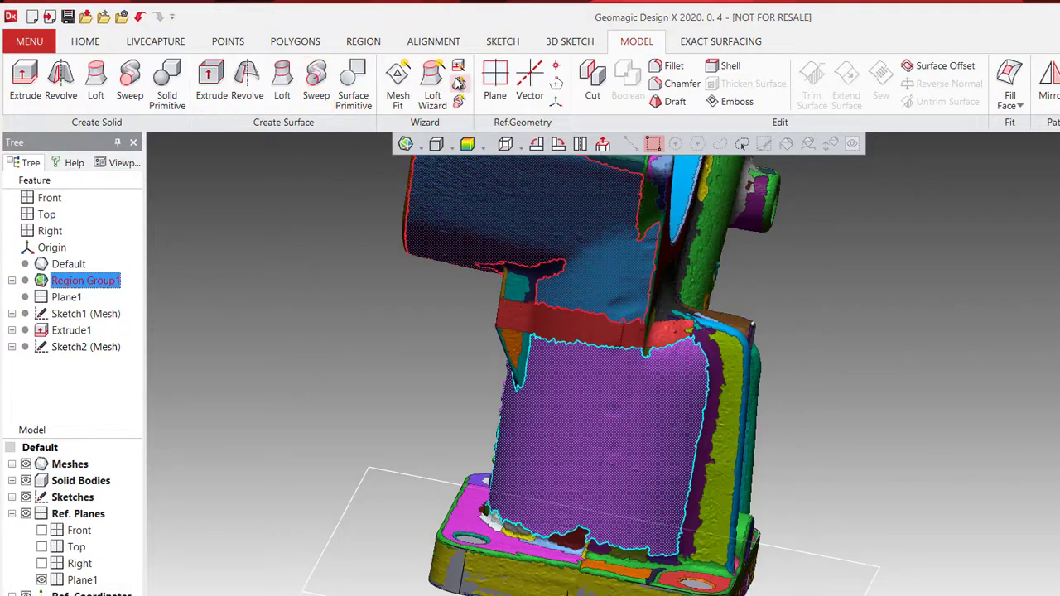
left_click(456, 74)
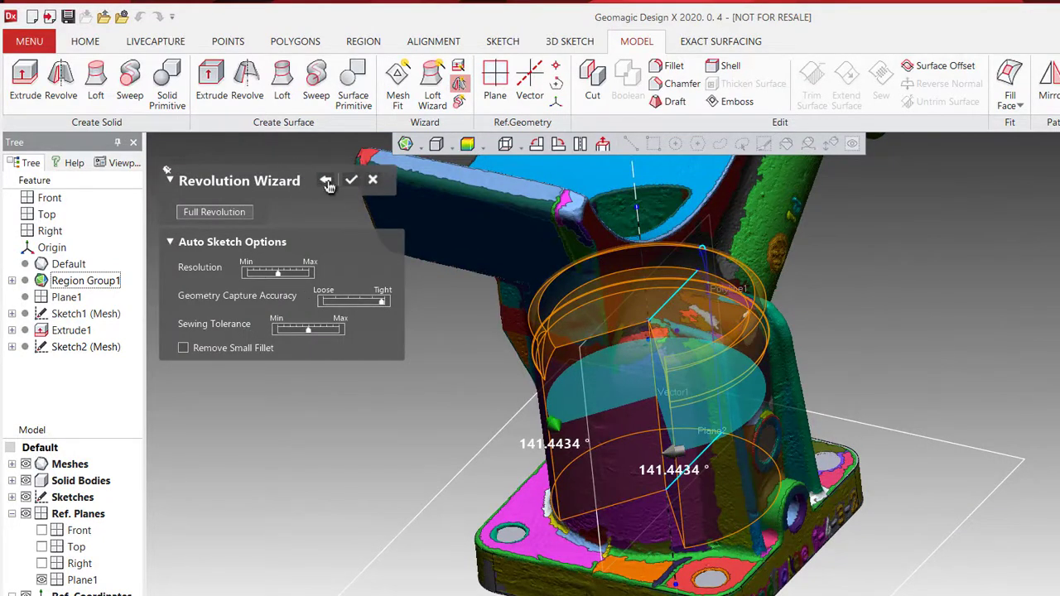
- Finish the Revolution Wizard with Full Revolution, creating Revolve1 merged with the model
left_click(325, 181)
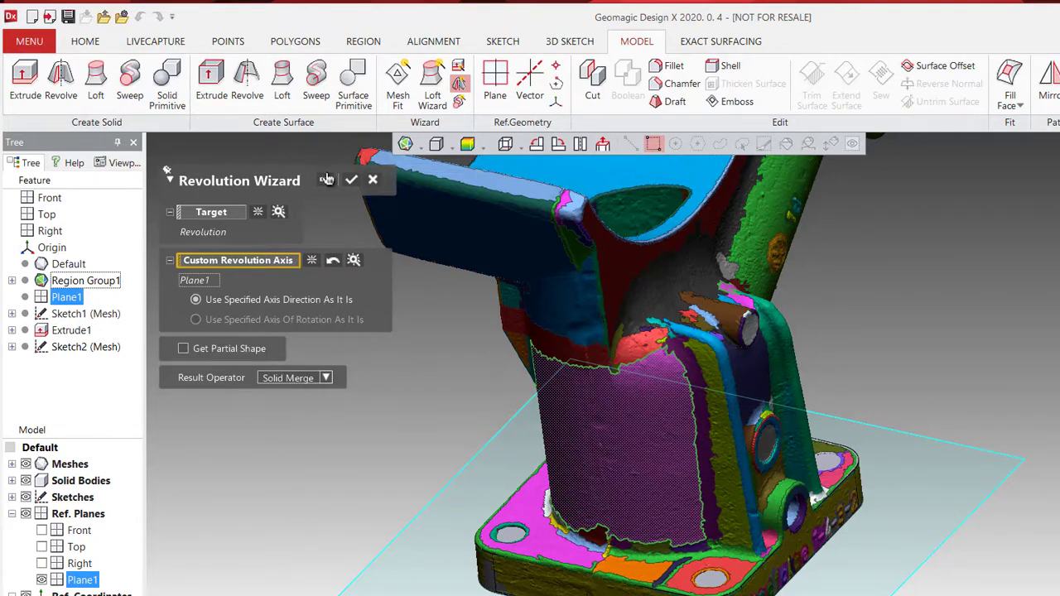
left_click(351, 180)
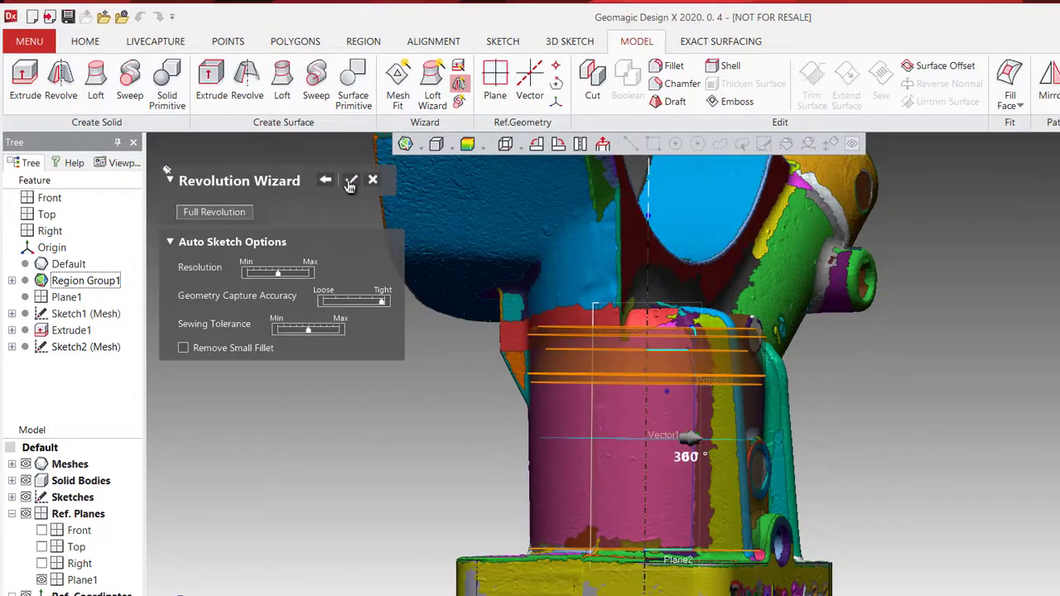
left_click(350, 181)
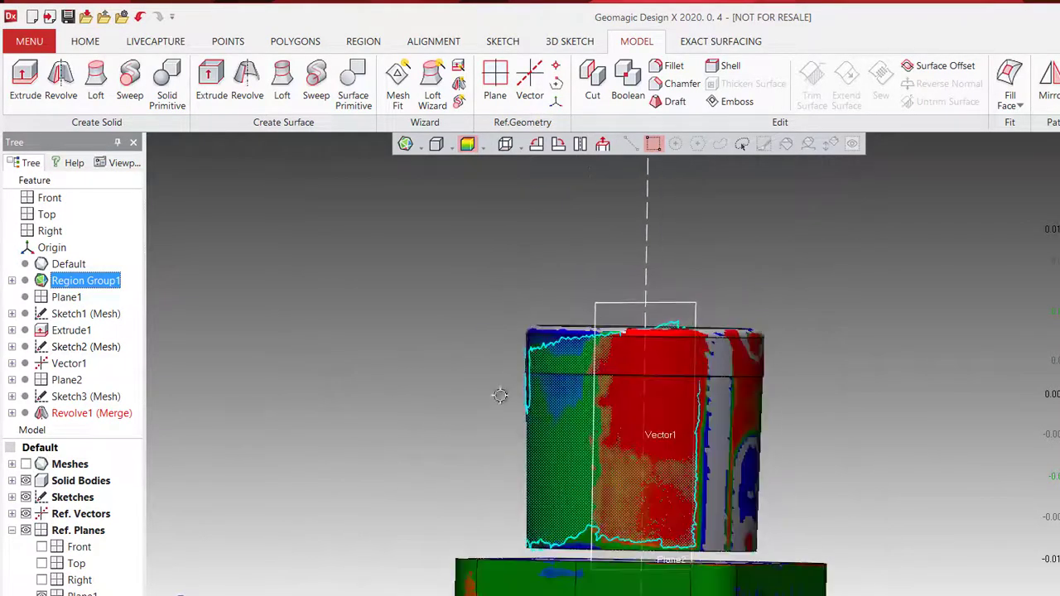
- Expand Revolve1 and reopen its profile sketch, Sketch3 (Mesh), for editing
left_click(85, 413)
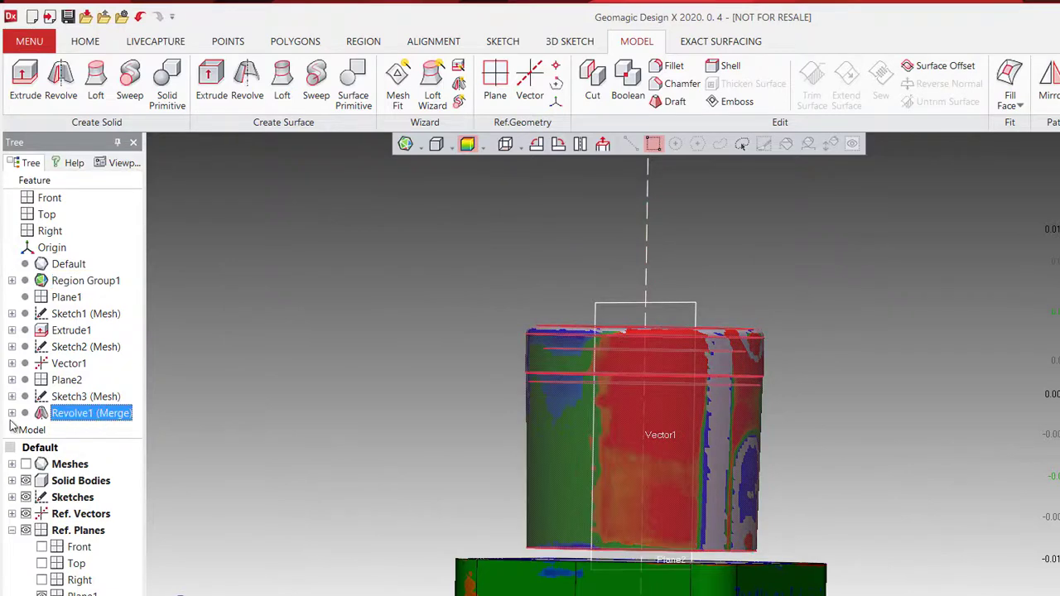
right_click(81, 396)
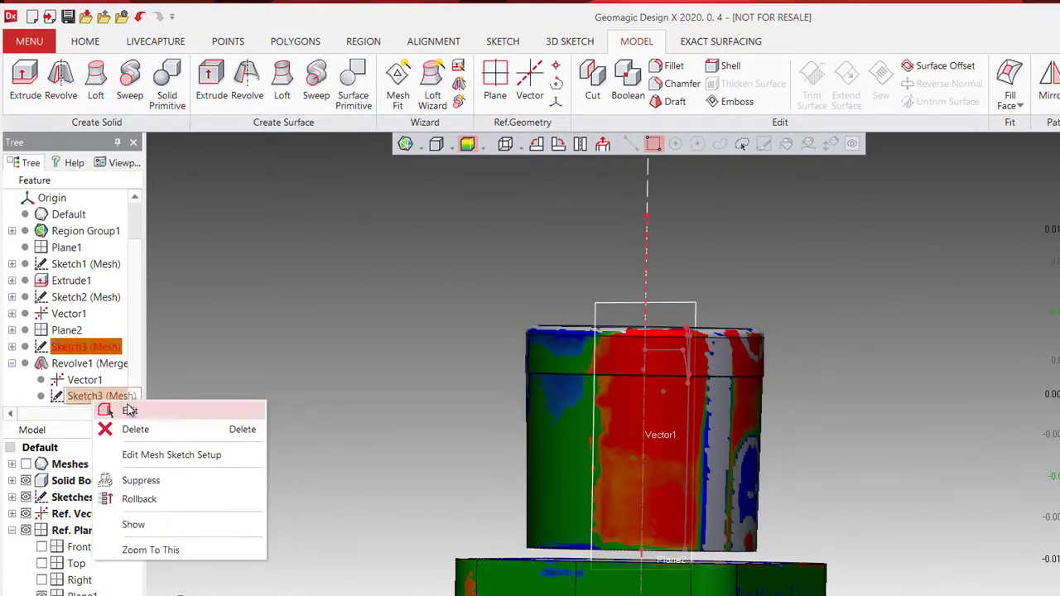
left_click(129, 410)
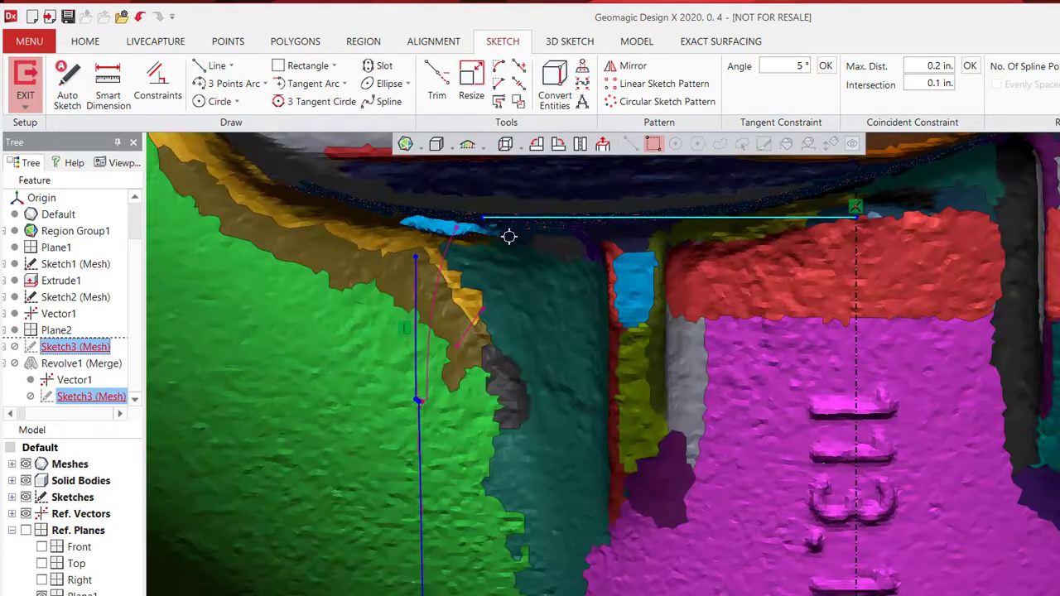
- Adjust the profile's top line, exit the sketch, and finish the solid bracket
left_click_drag(510, 236, 673, 325)
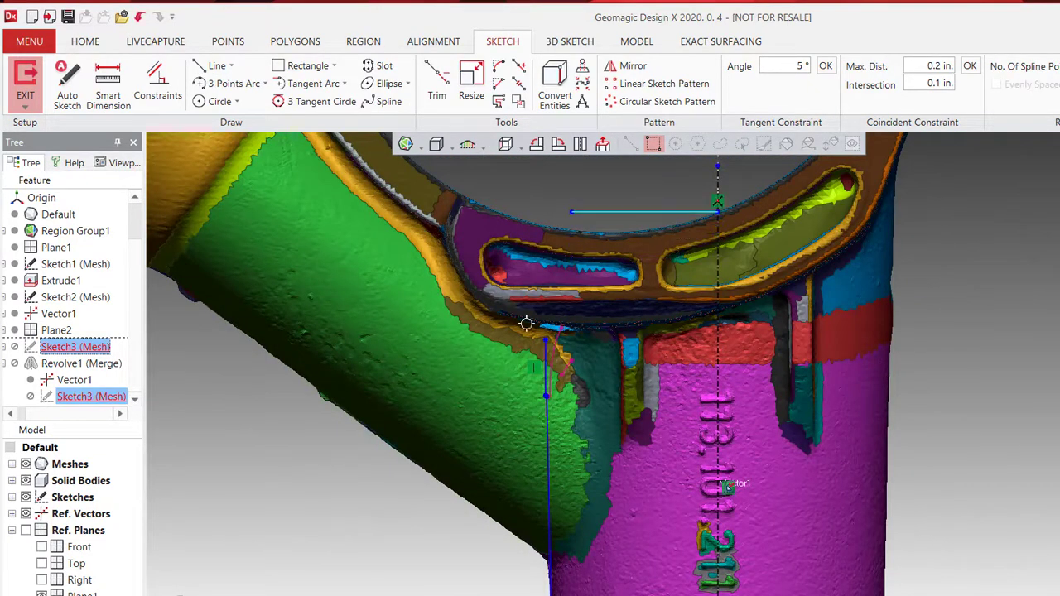
left_click(436, 79)
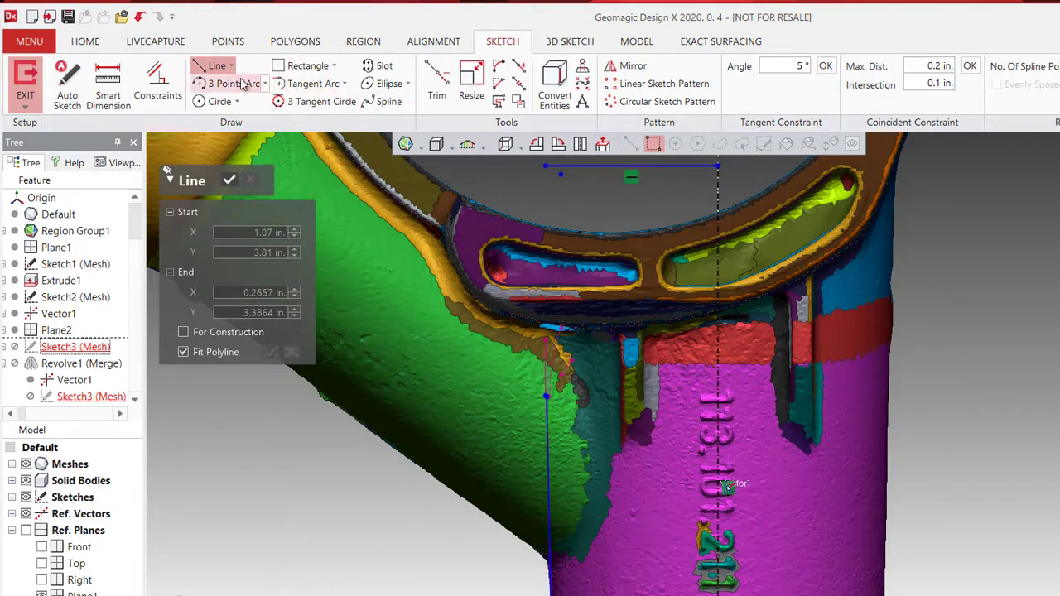
left_click(438, 79)
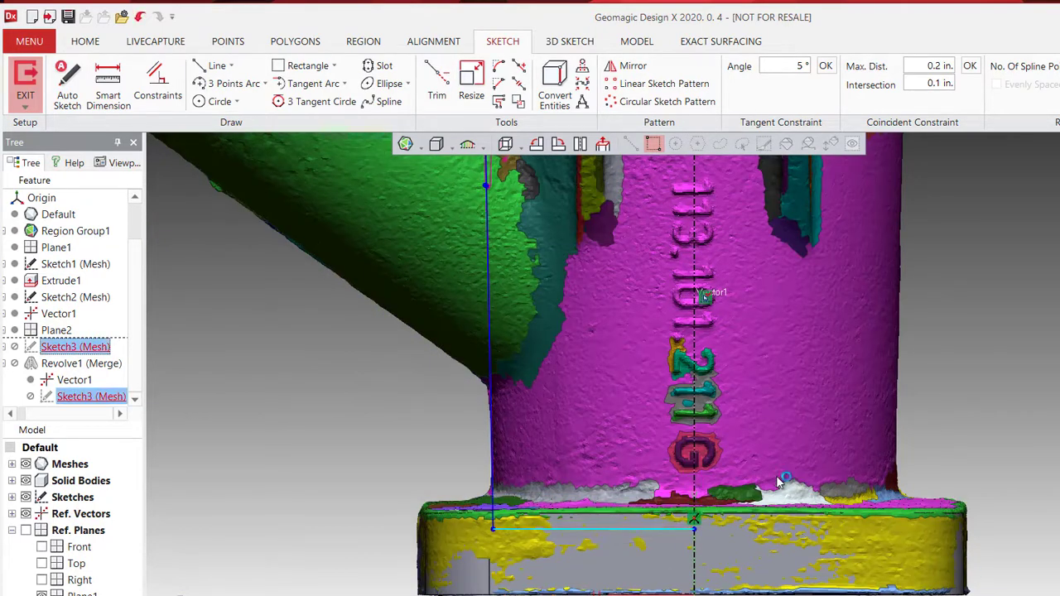
left_click(635, 41)
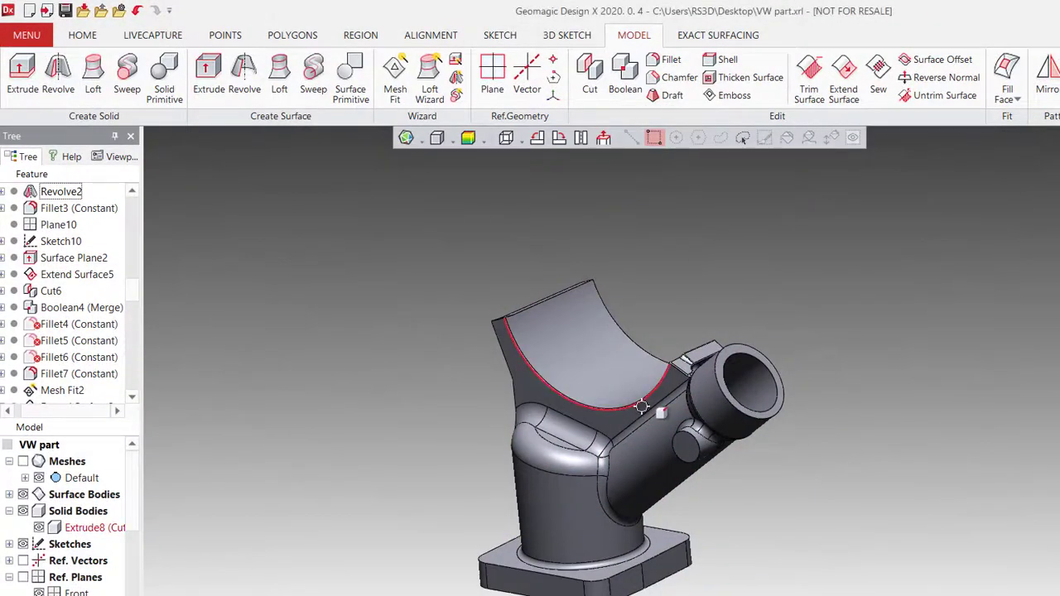
- Show the Accuracy Analyzer deviation map against the scan, then open LiveTransfer SOLIDWORKS options
left_click(467, 138)
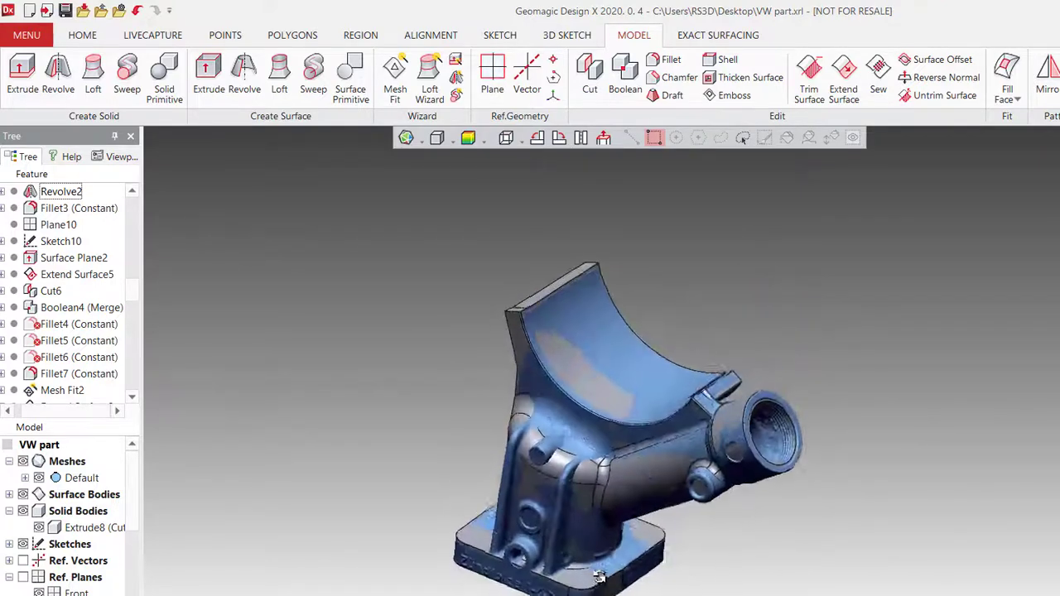
left_click(469, 137)
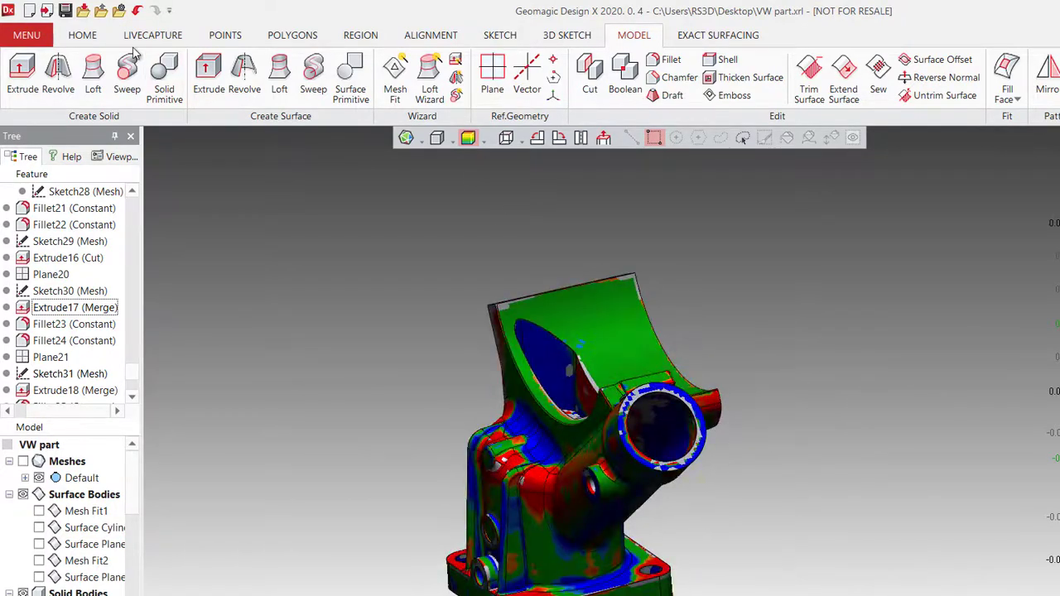
left_click(930, 74)
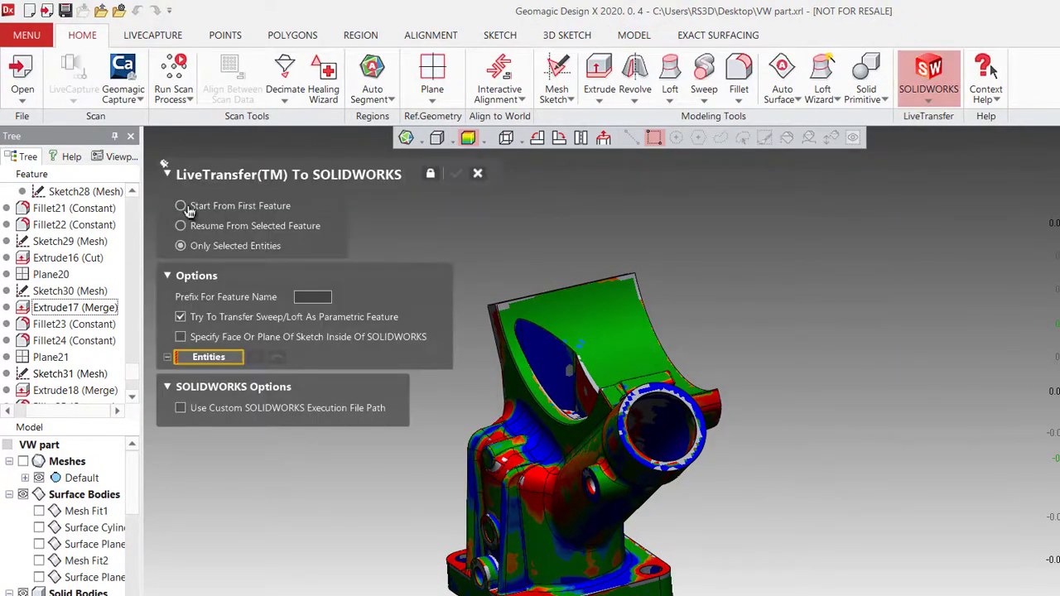
- Transfer the full feature history to SOLIDWORKS, starting from the first feature
left_click(180, 206)
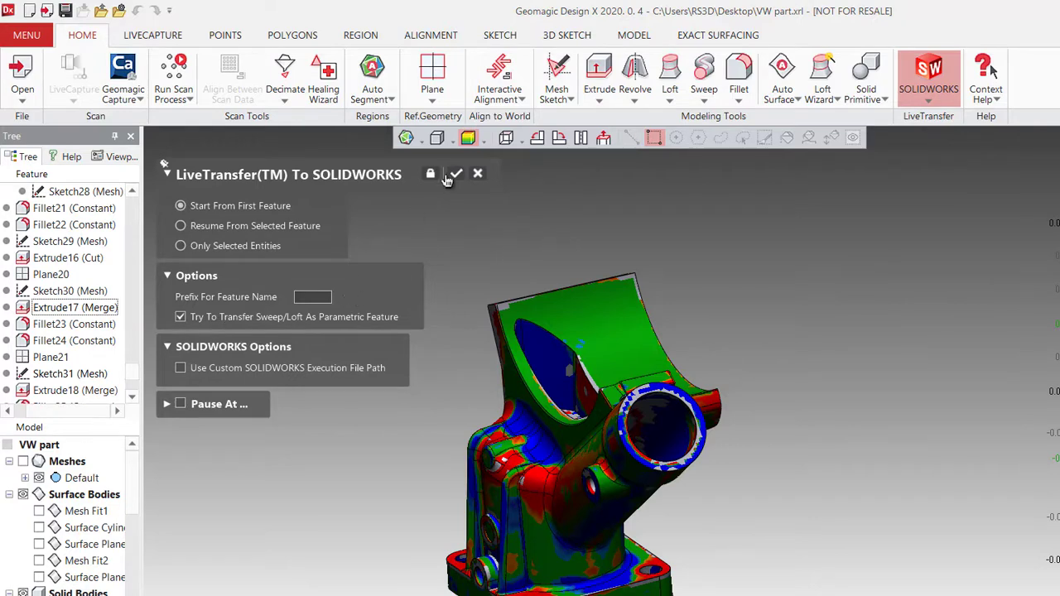
left_click(454, 174)
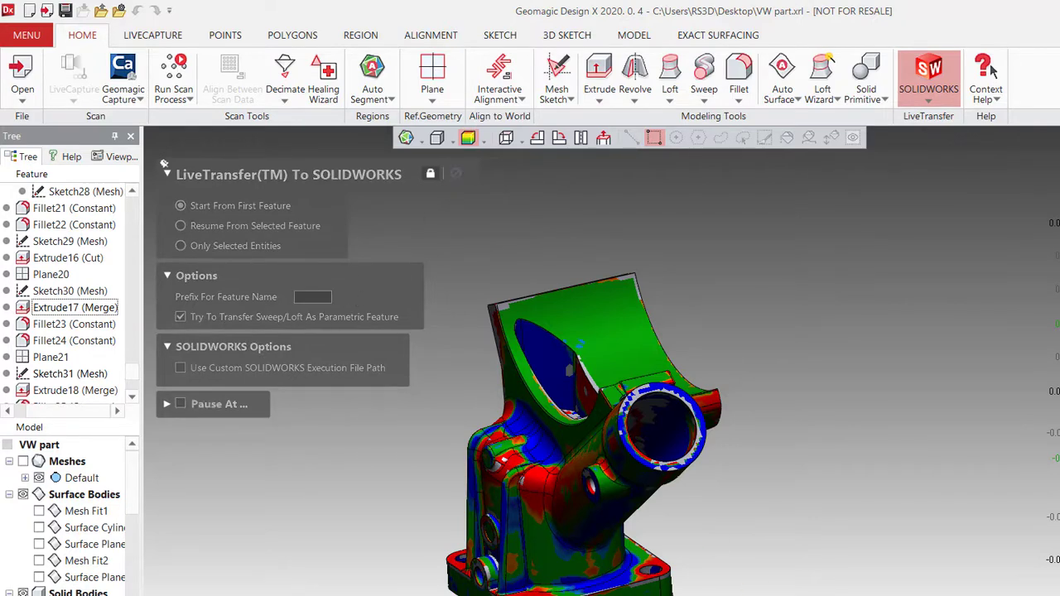
left_click(928, 73)
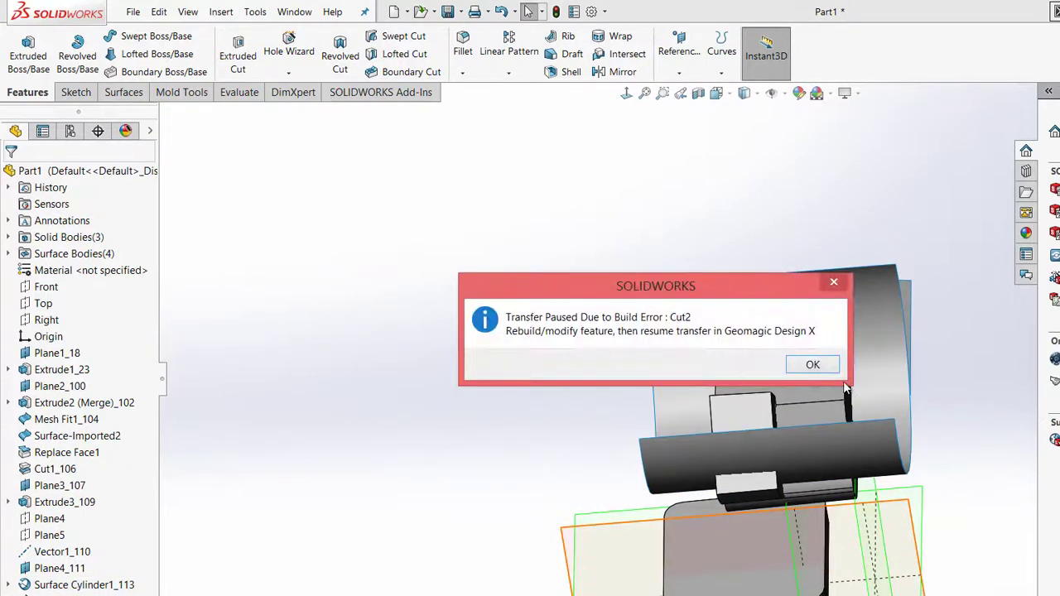
- Dismiss the Cut2 build error, inspect the cut area, and accept a 1.5 mm rib fillet
left_click(812, 365)
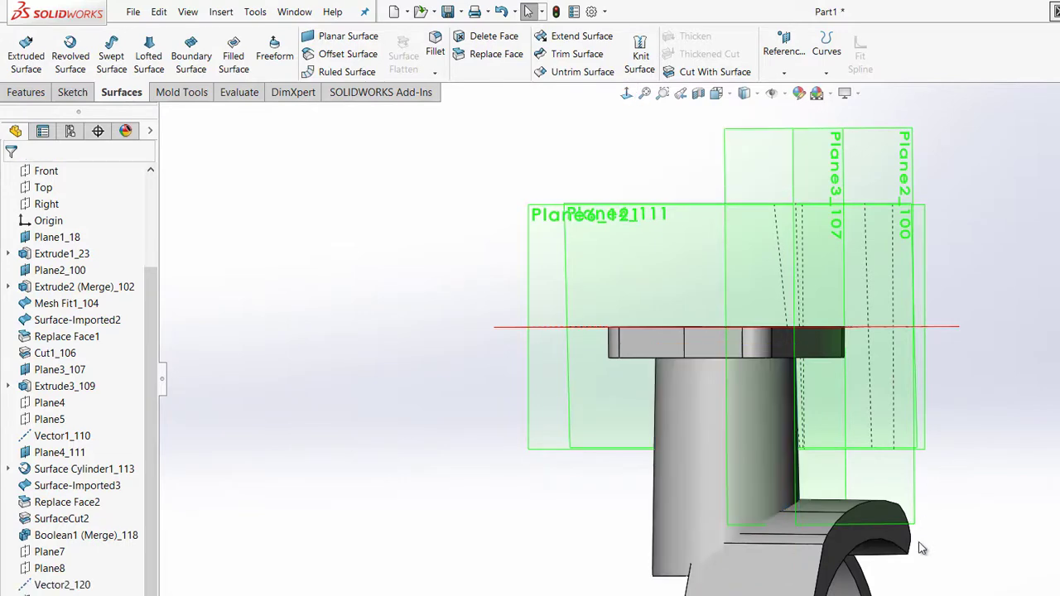
left_click_drag(746, 332, 820, 422)
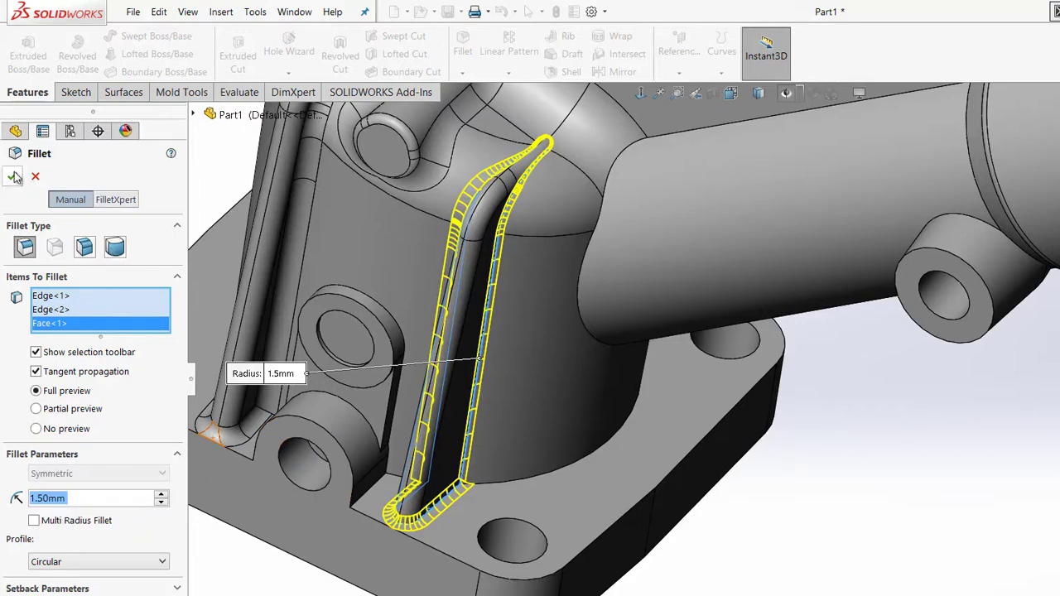
left_click(13, 176)
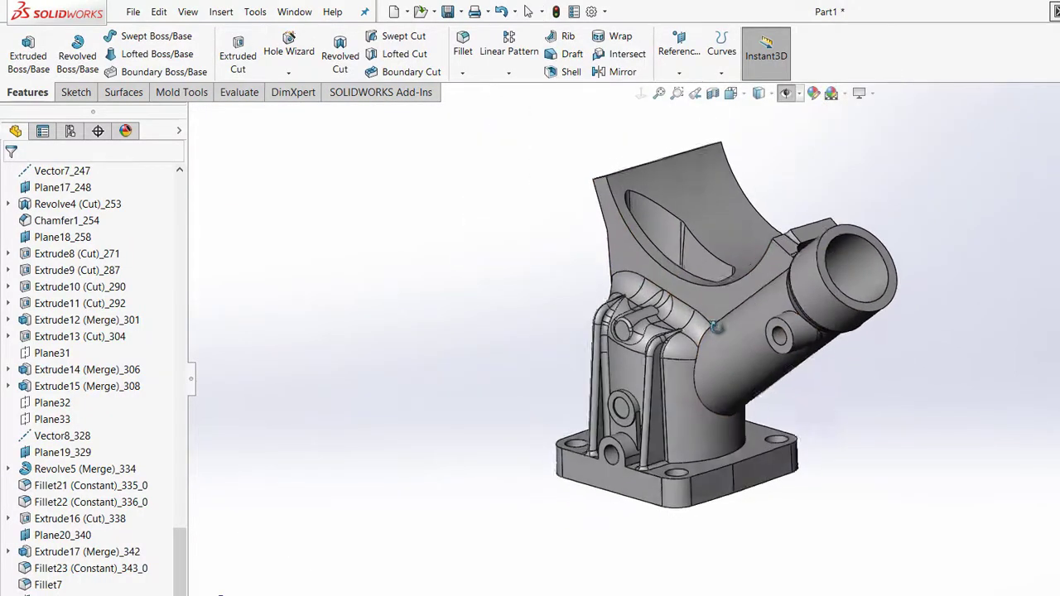
- Bring the remaining features into Part1, through Extrude19, Extrude20, DeleteFace1–2 and Fillet30
left_click_drag(712, 323, 942, 477)
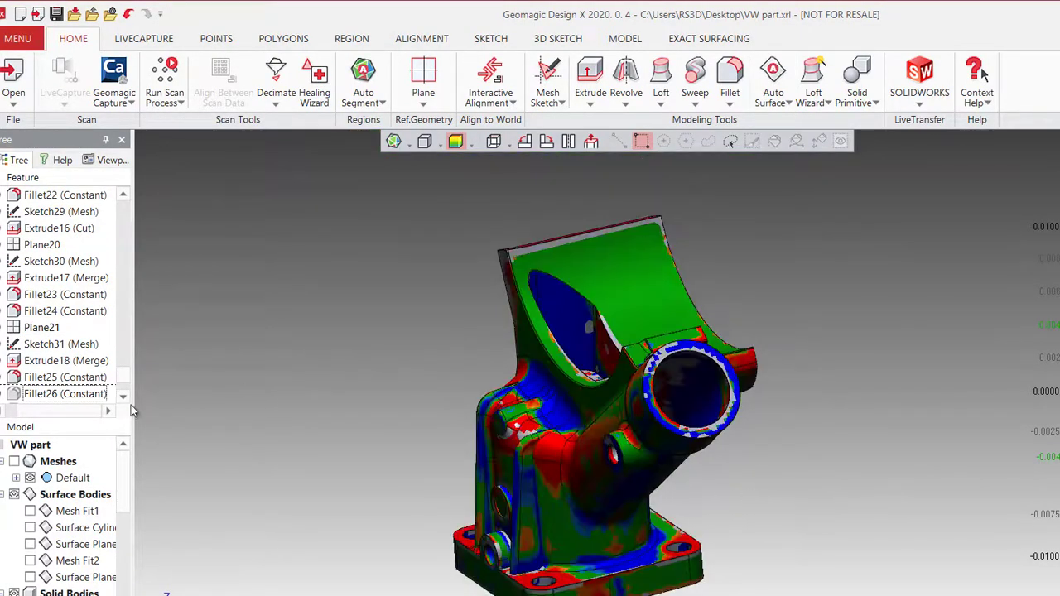
scroll("down", 3)
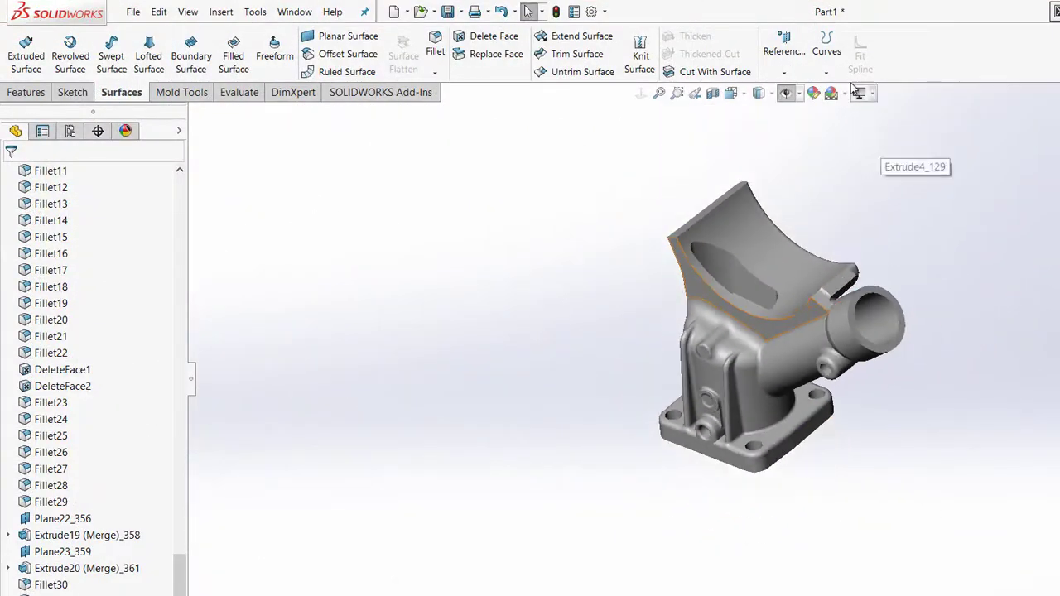
- Switch the SOLIDWORKS view display to perspective
left_click(858, 94)
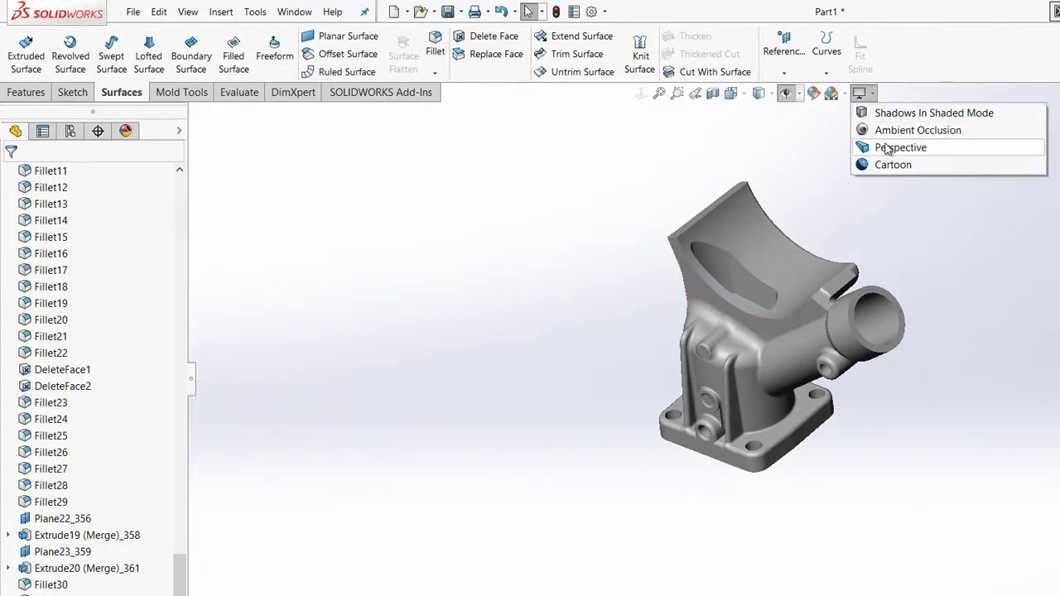
left_click(901, 147)
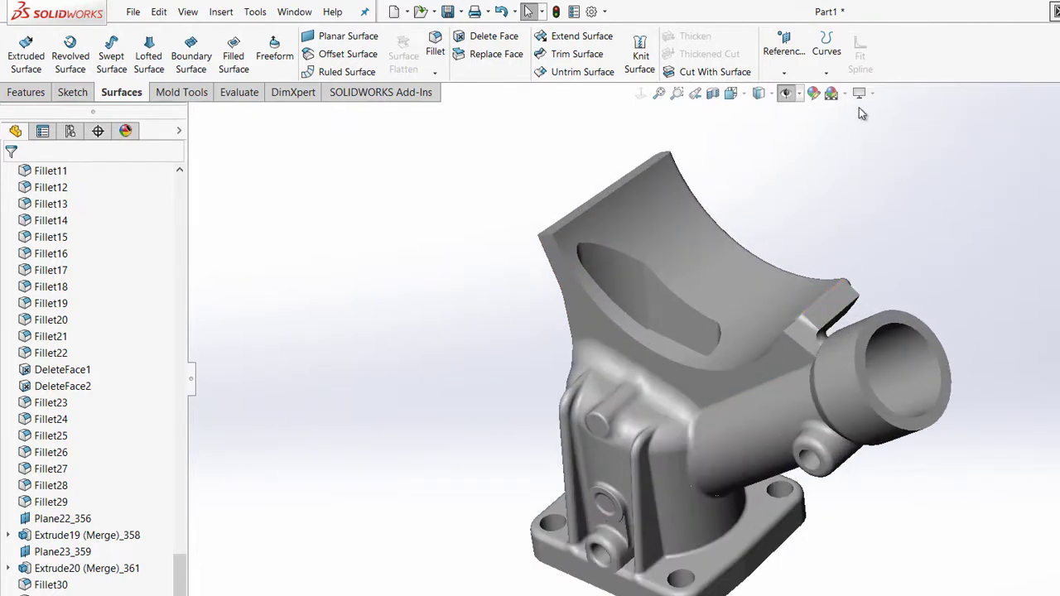
left_click(872, 93)
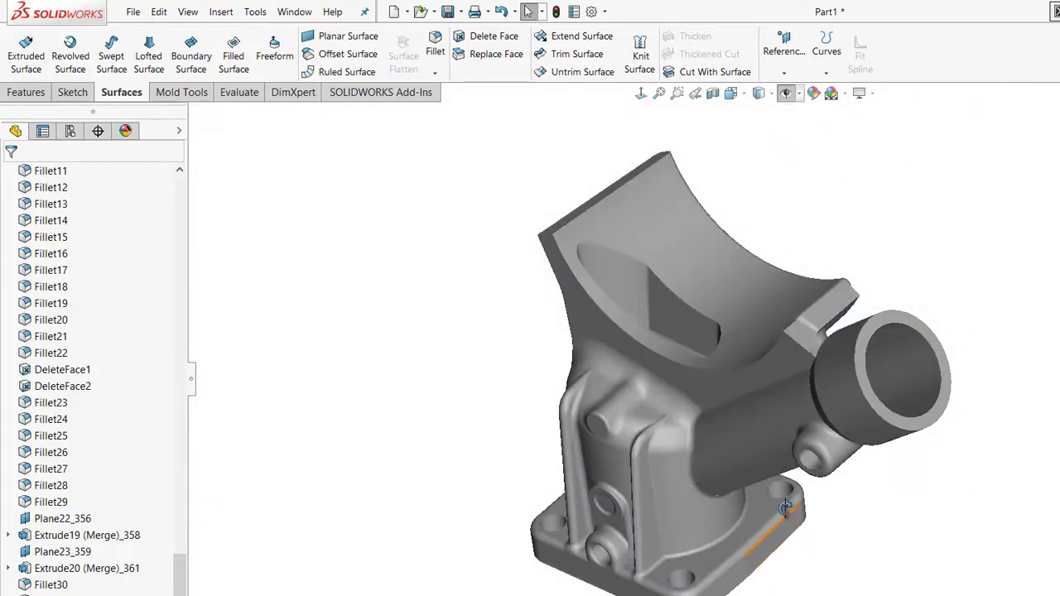
- Orbit the bracket to view its other side and settle on a three-quarter view
left_click_drag(786, 505, 643, 362)
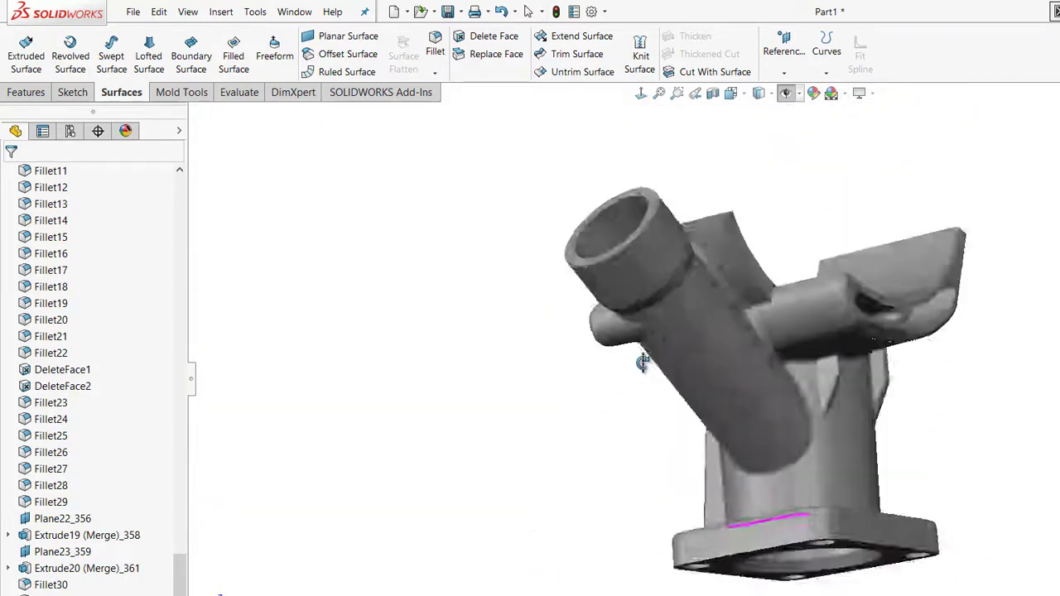
left_click_drag(644, 362, 828, 429)
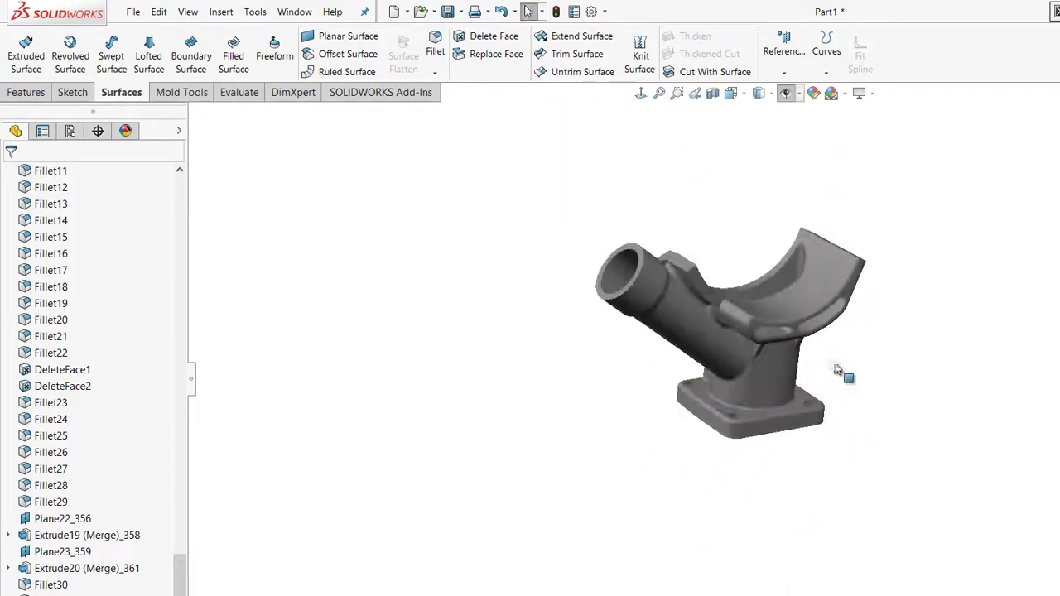
left_click_drag(837, 369, 909, 379)
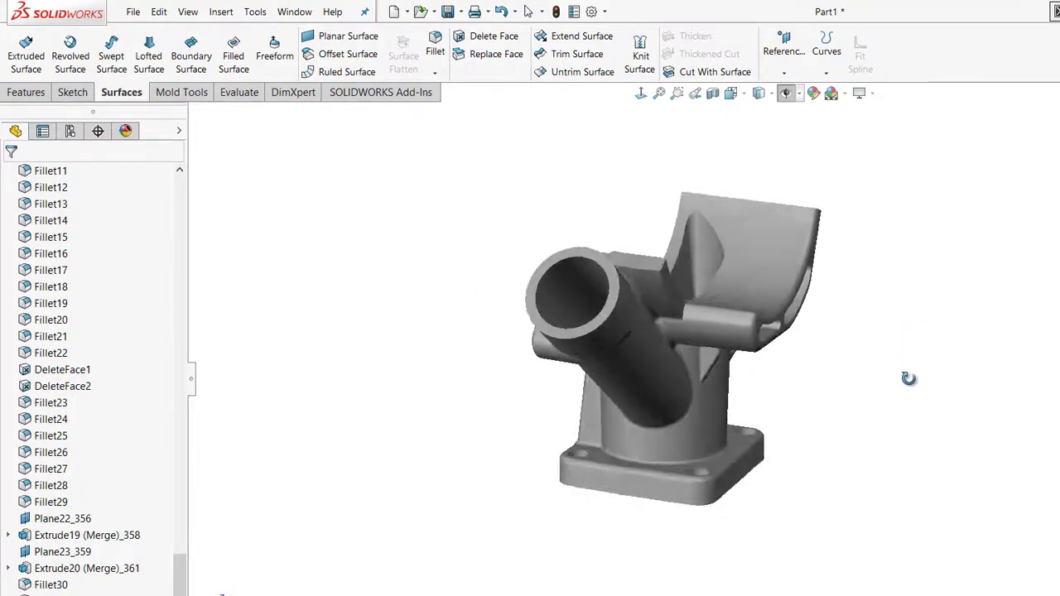